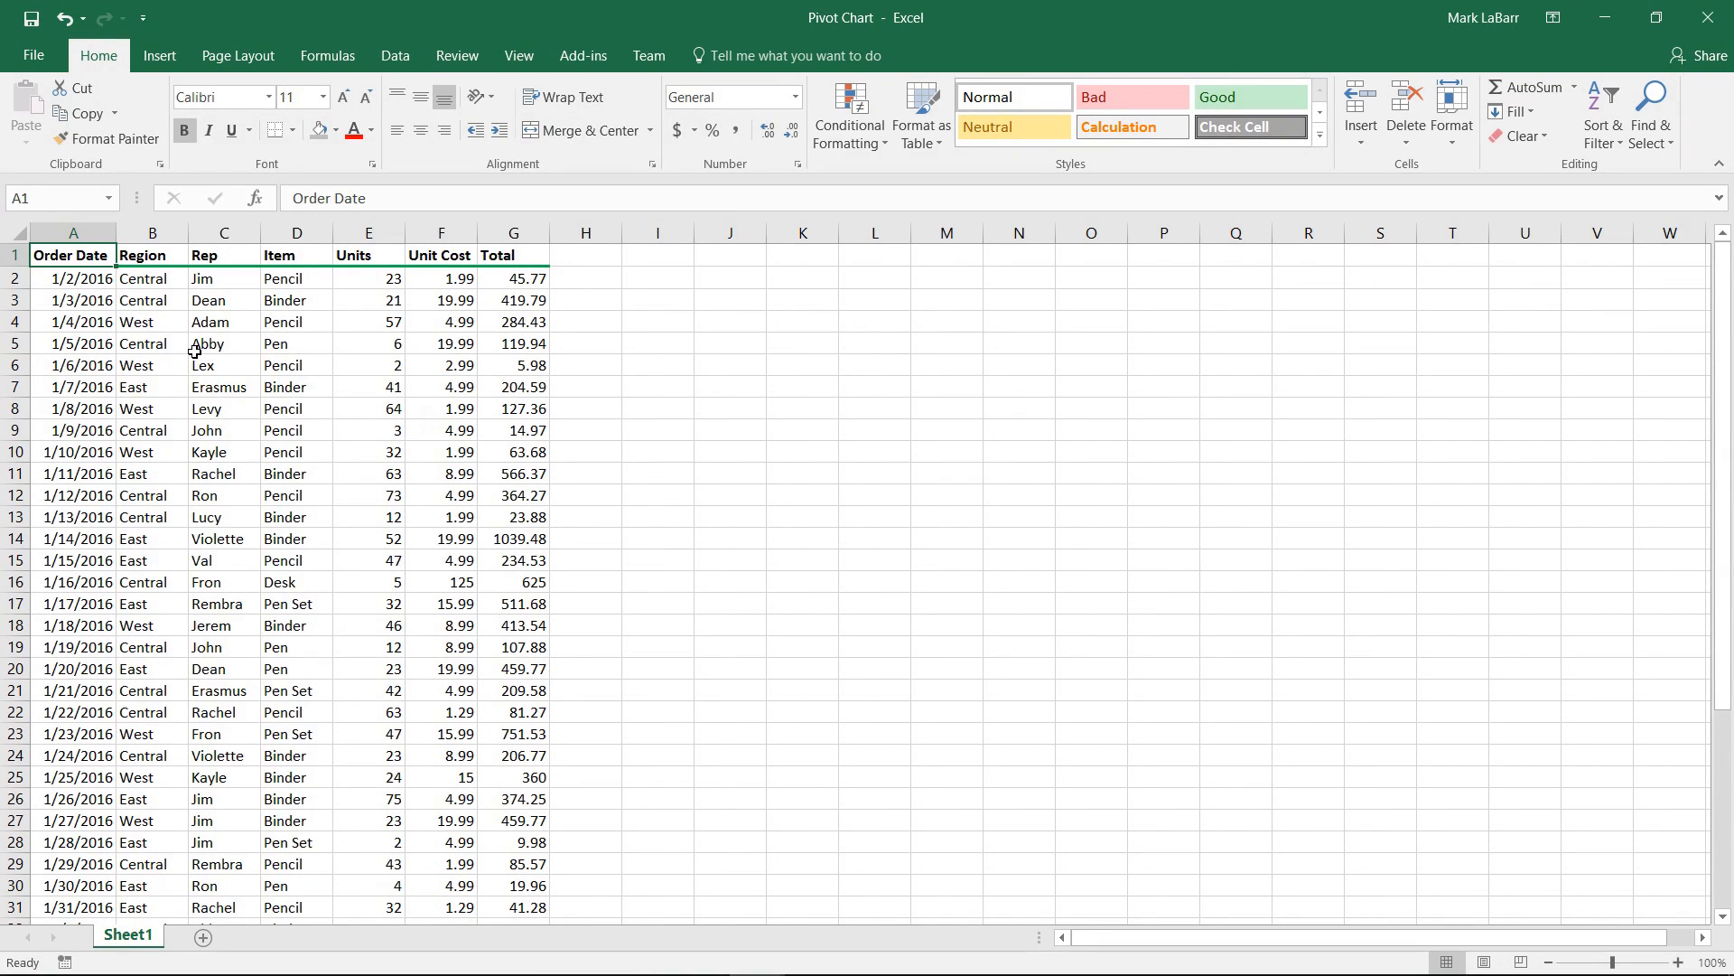
mouse_move(259, 392)
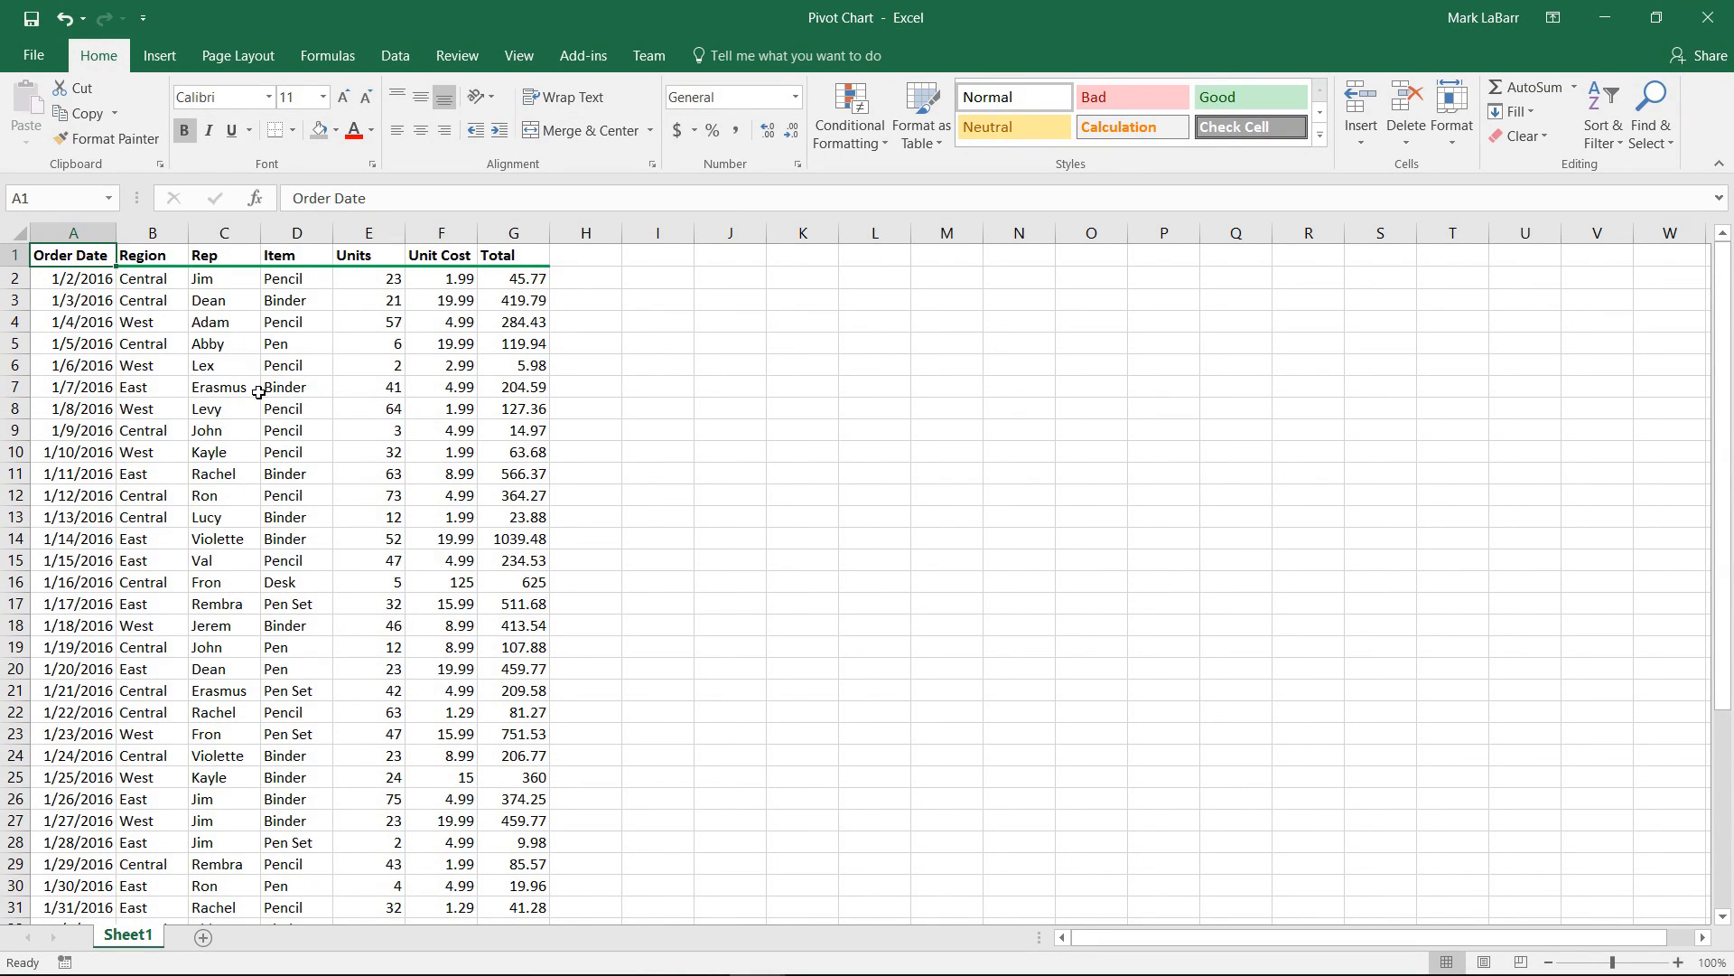
mouse_move(427, 318)
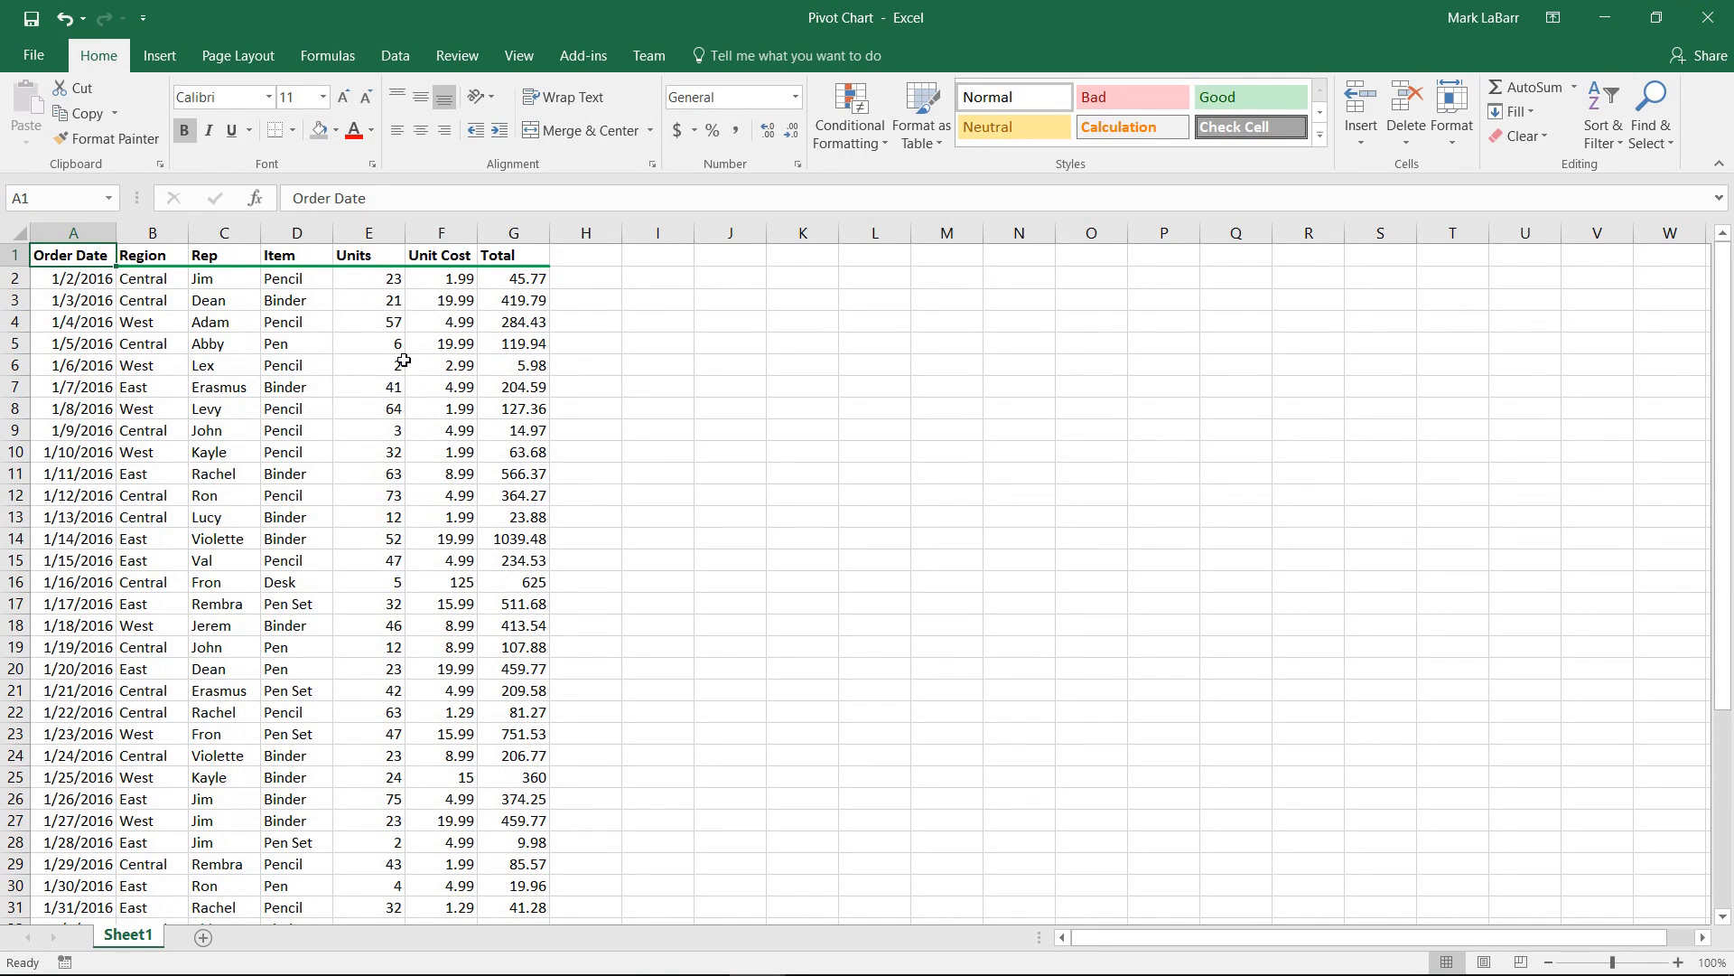
Show the Insert ribbon options over the order data sheet
left_click(159, 56)
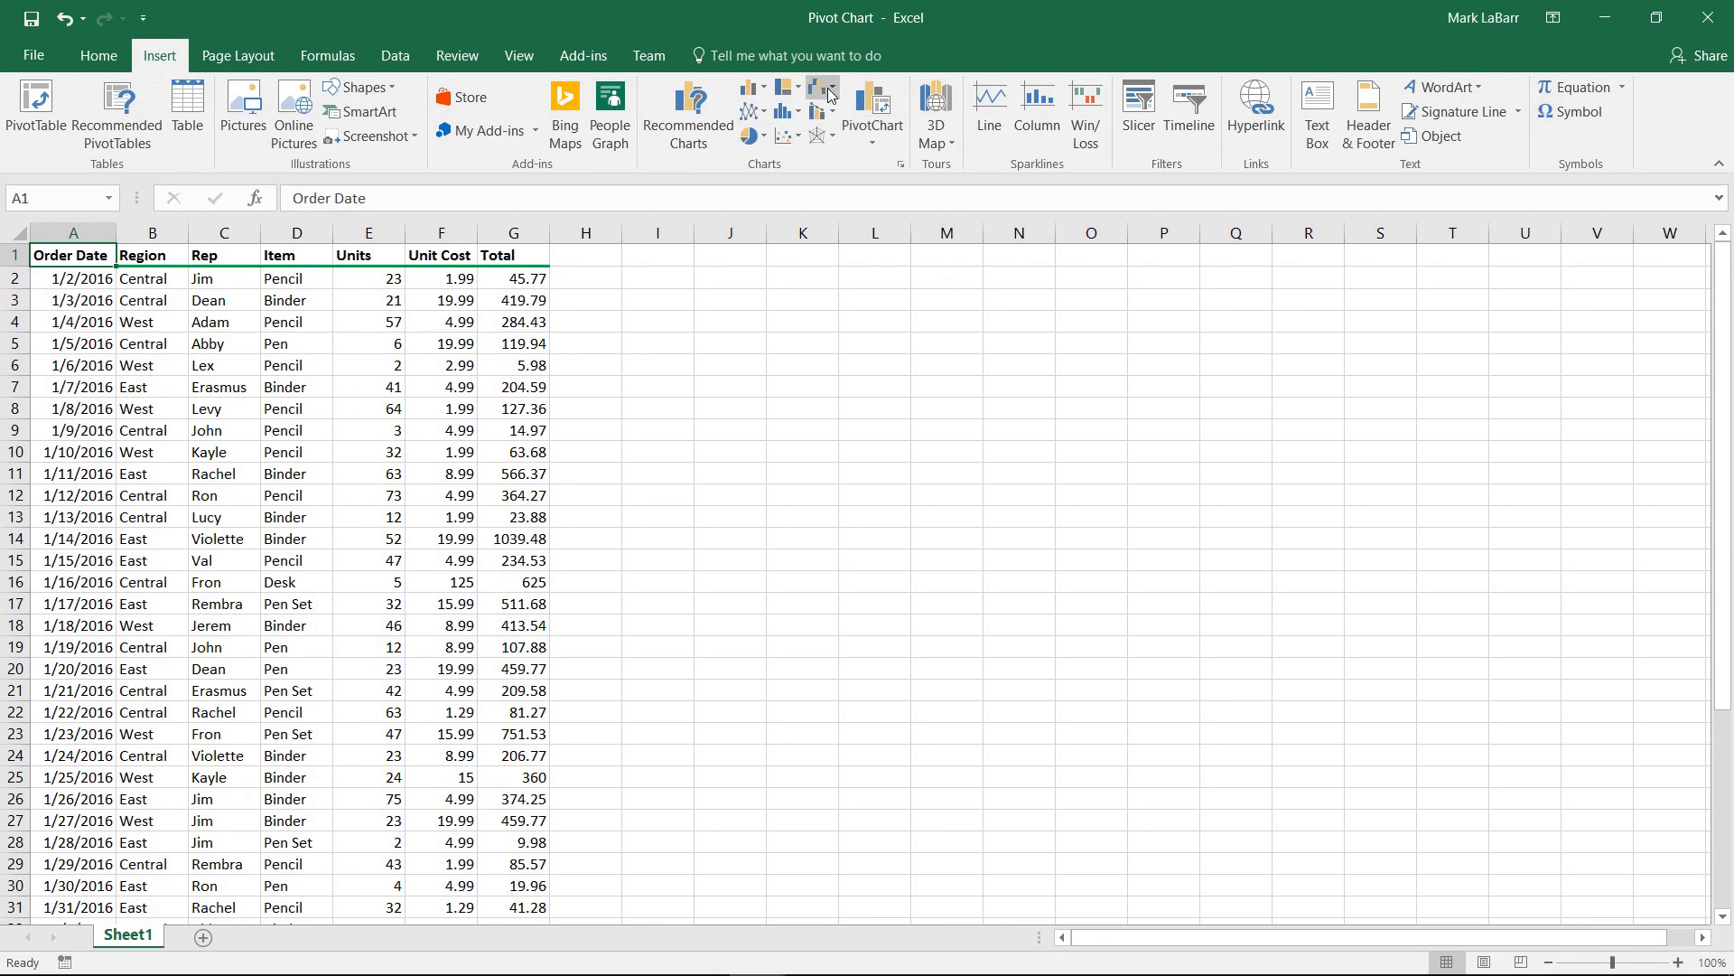
Start creating a PivotChart & PivotTable from the order data range
left_click(871, 114)
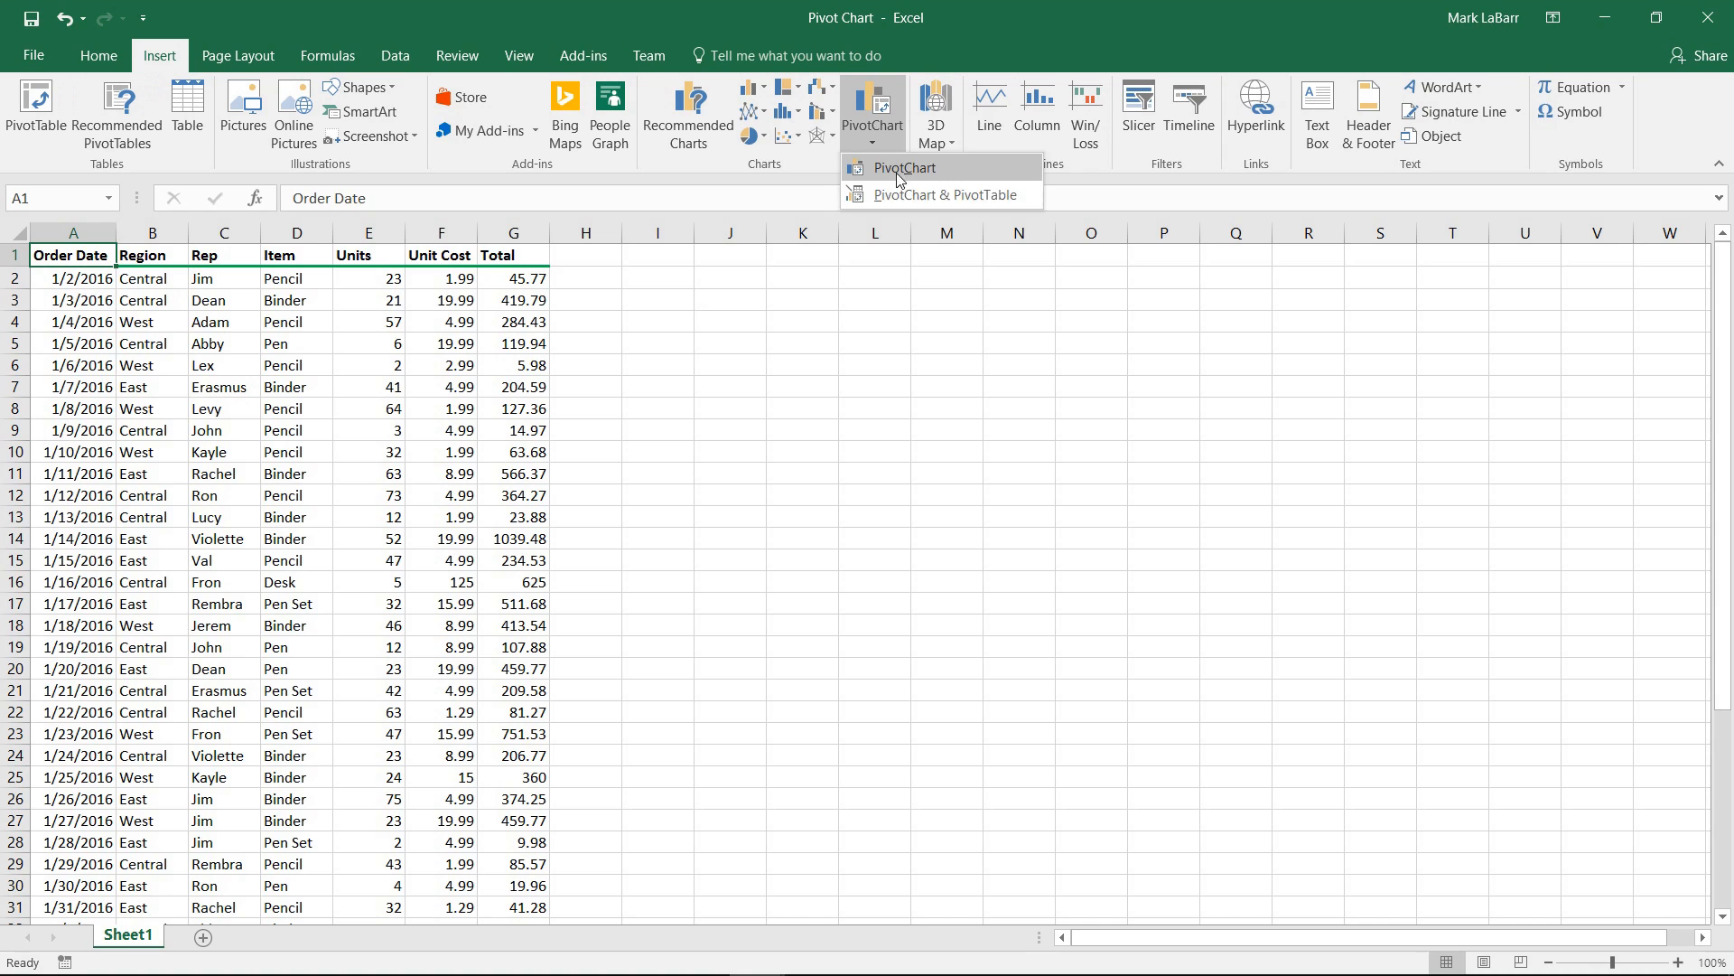
mouse_move(935, 193)
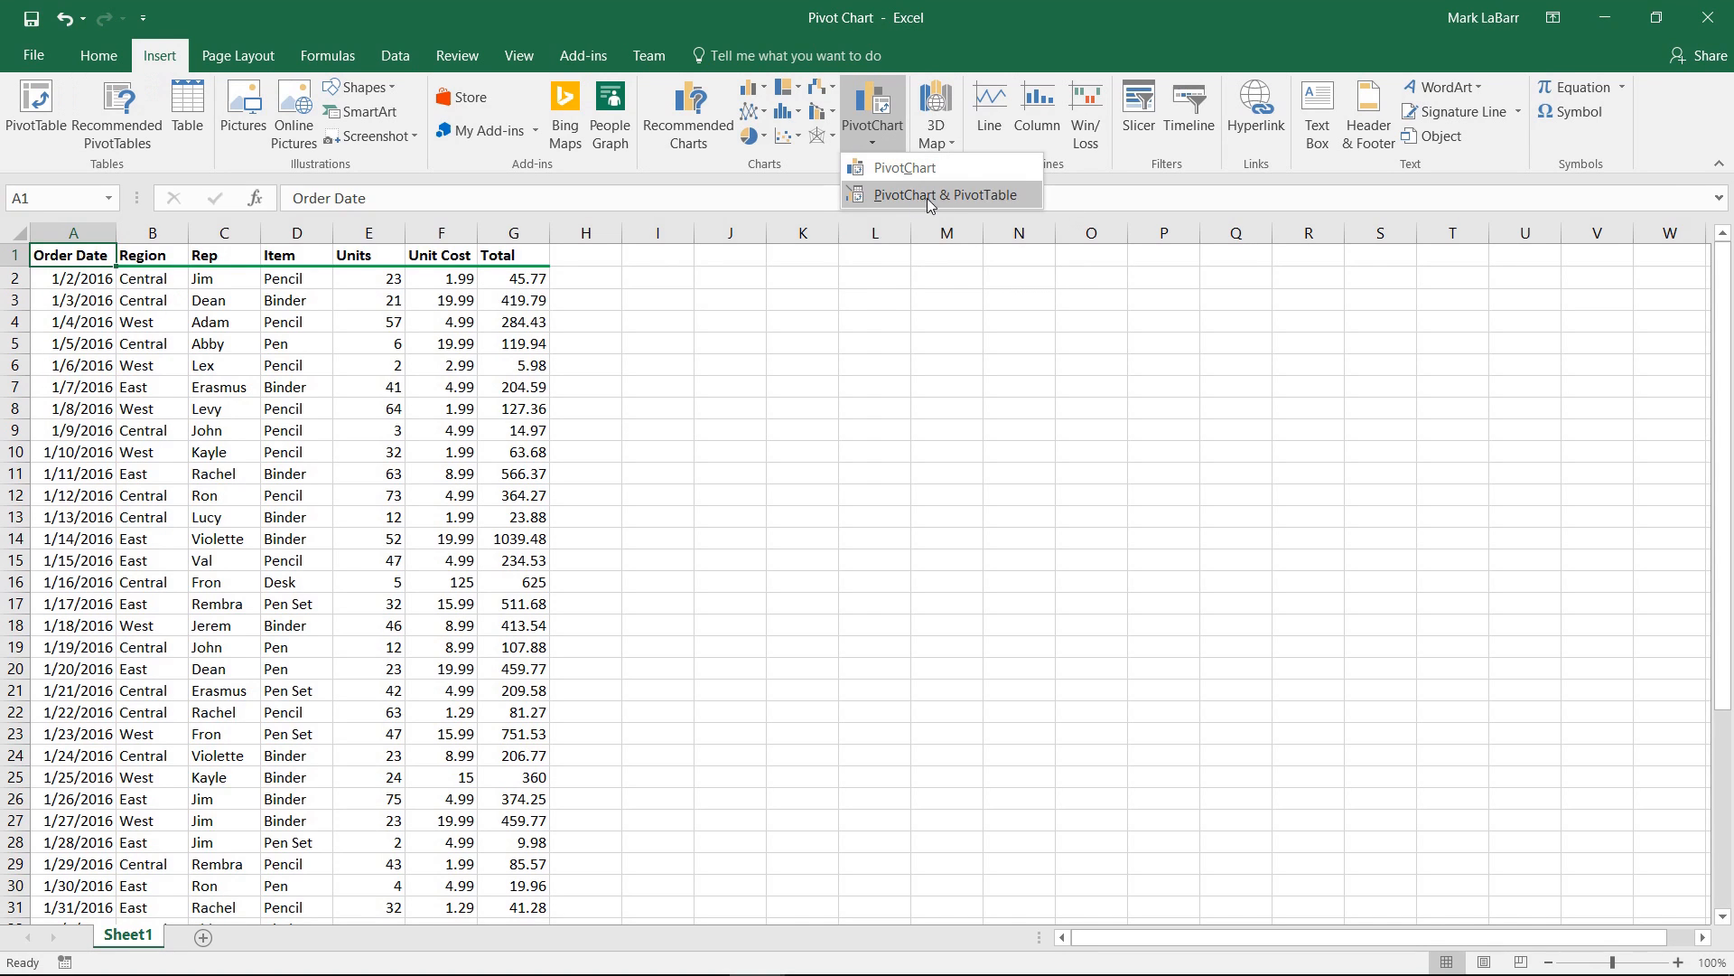
left_click(941, 193)
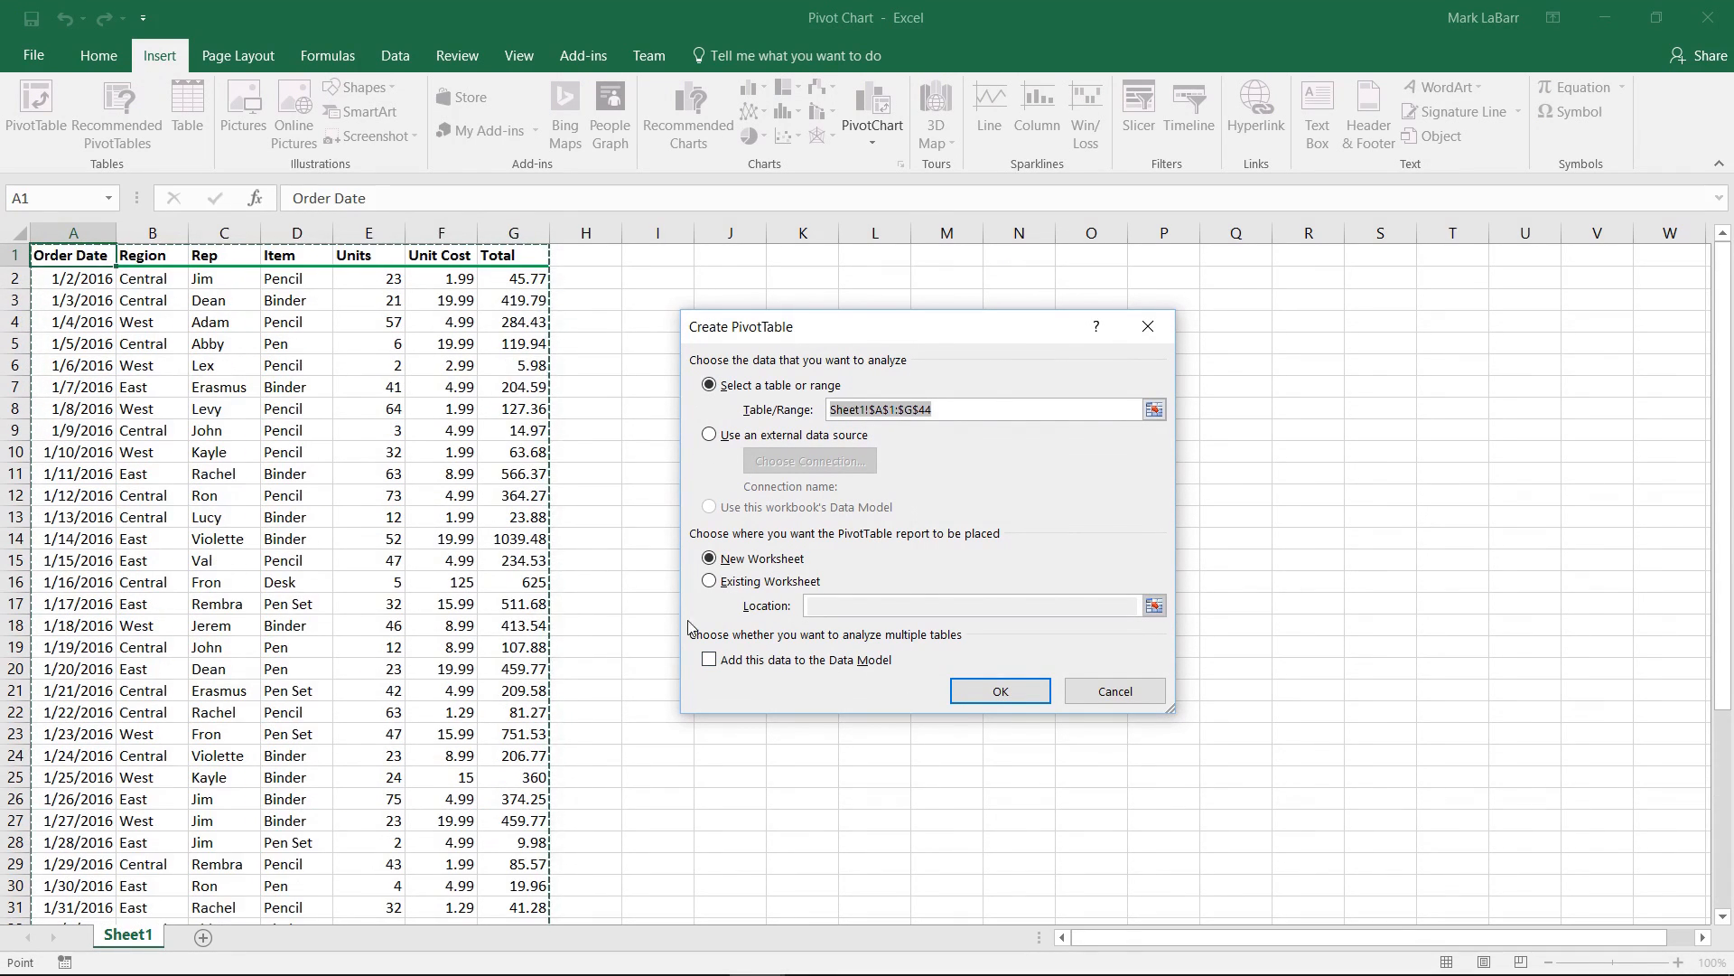
Place the pivot on a new sheet with Order Date grouped by month on the axis and Region as report filter
left_click(998, 690)
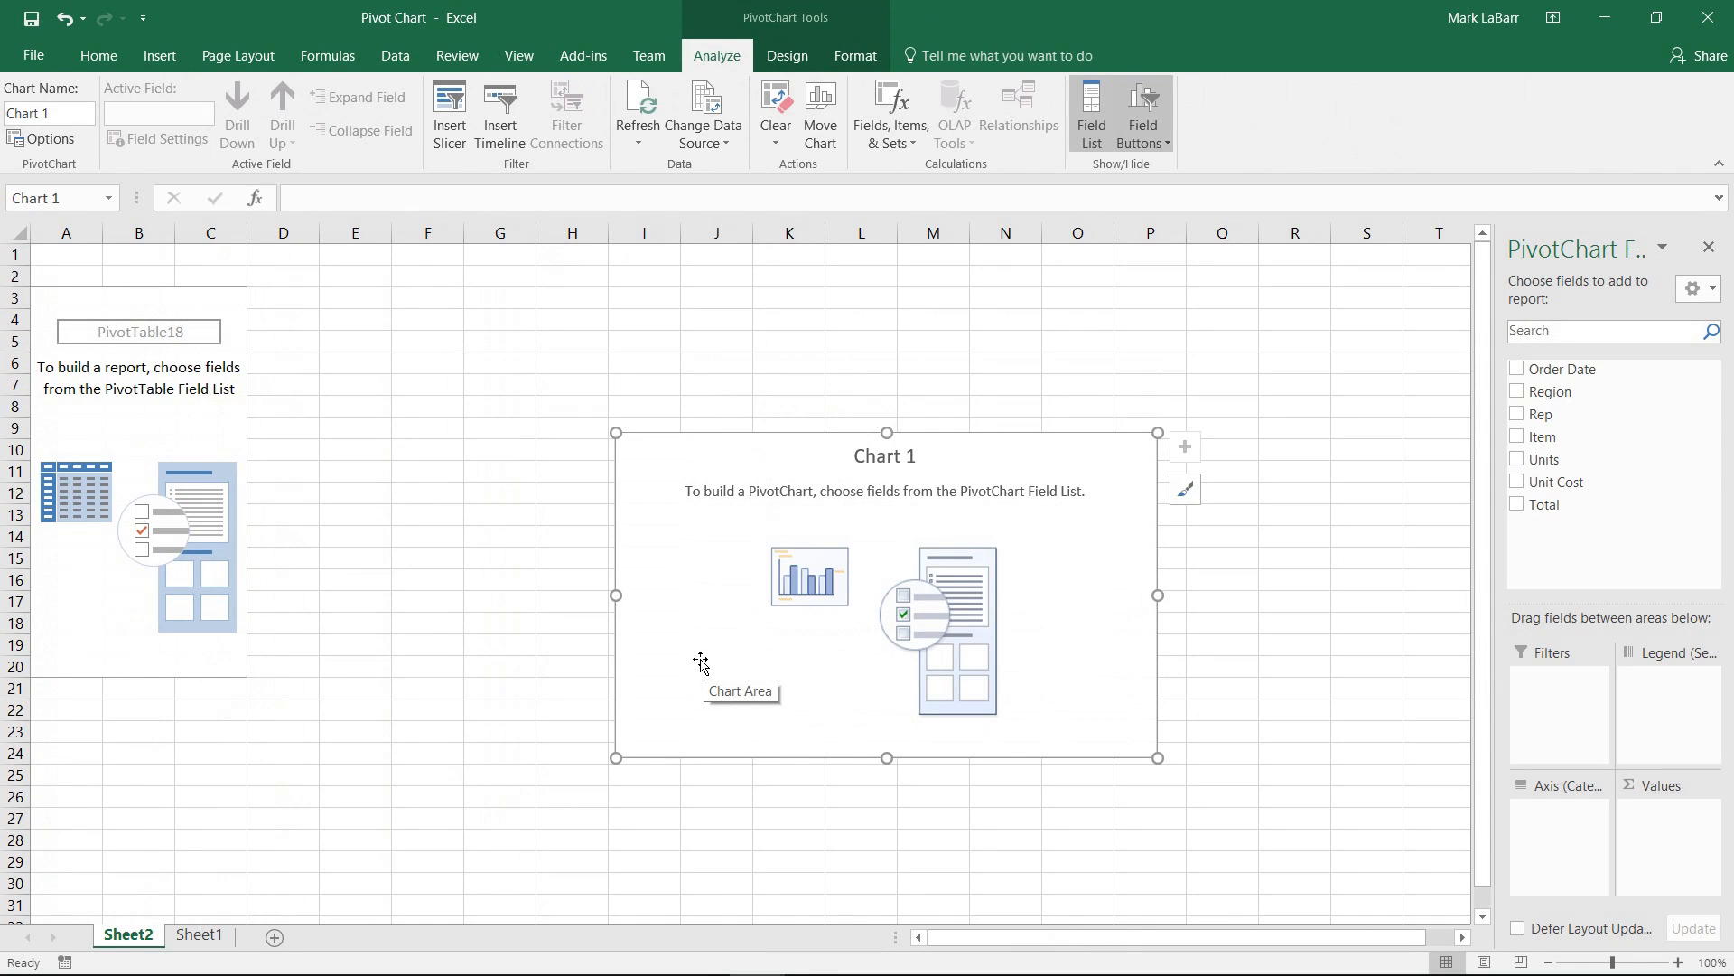
mouse_move(1099, 645)
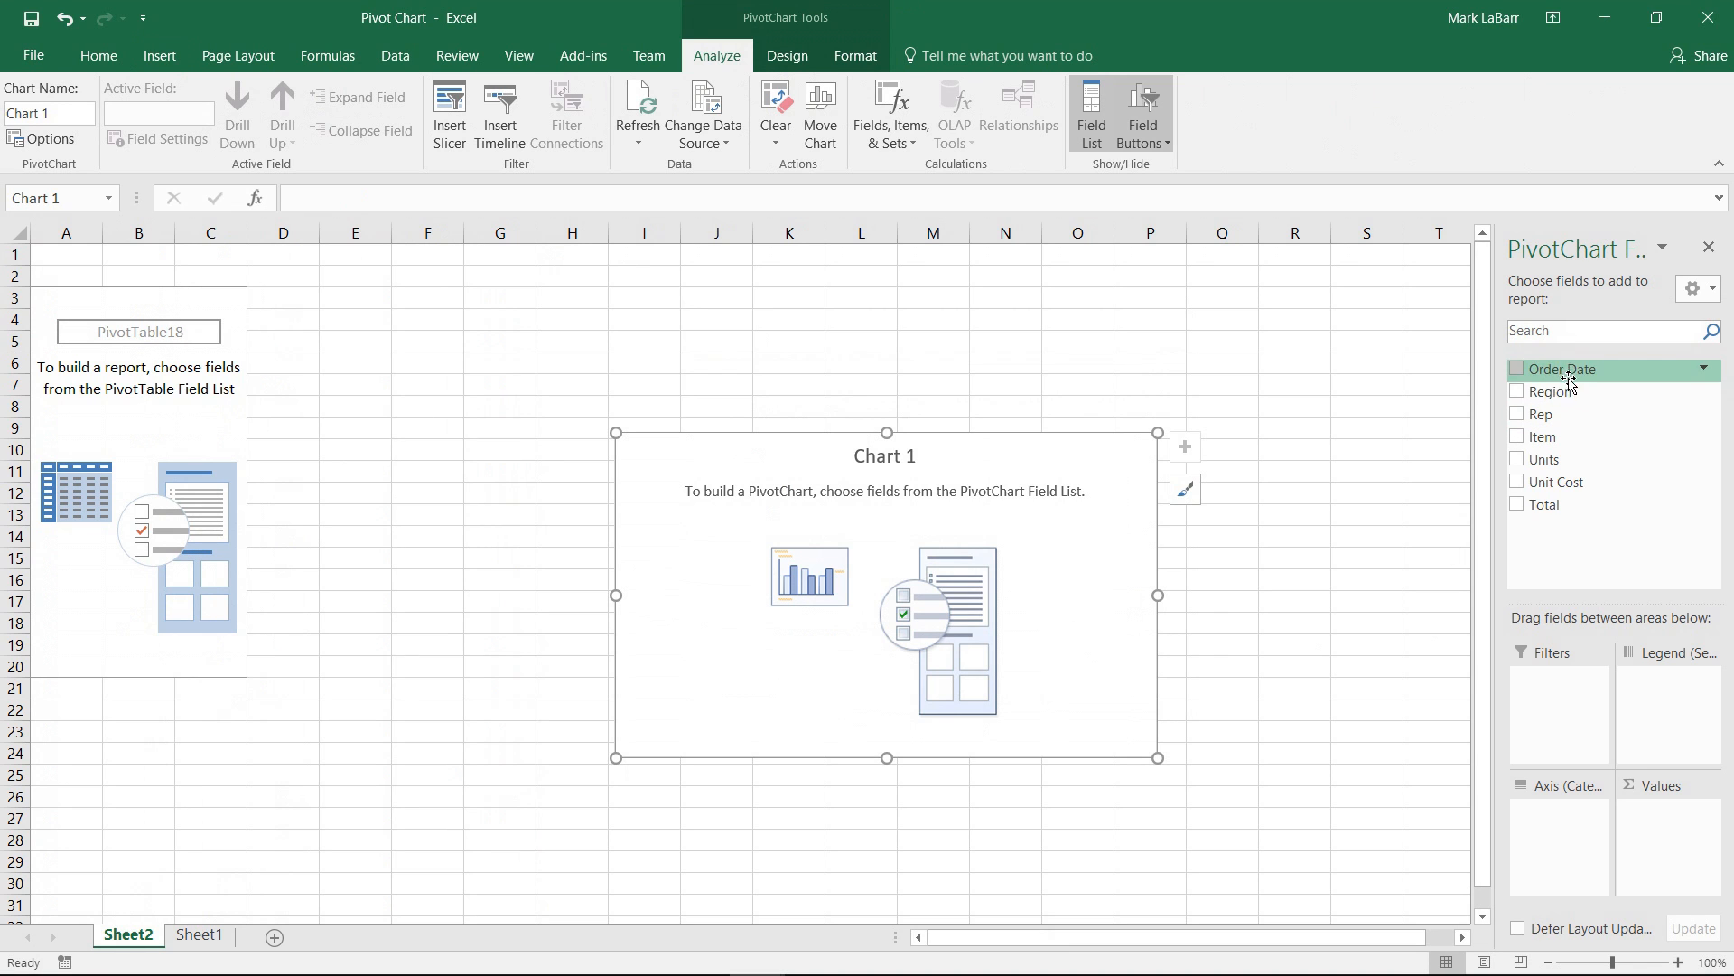
left_click(1518, 368)
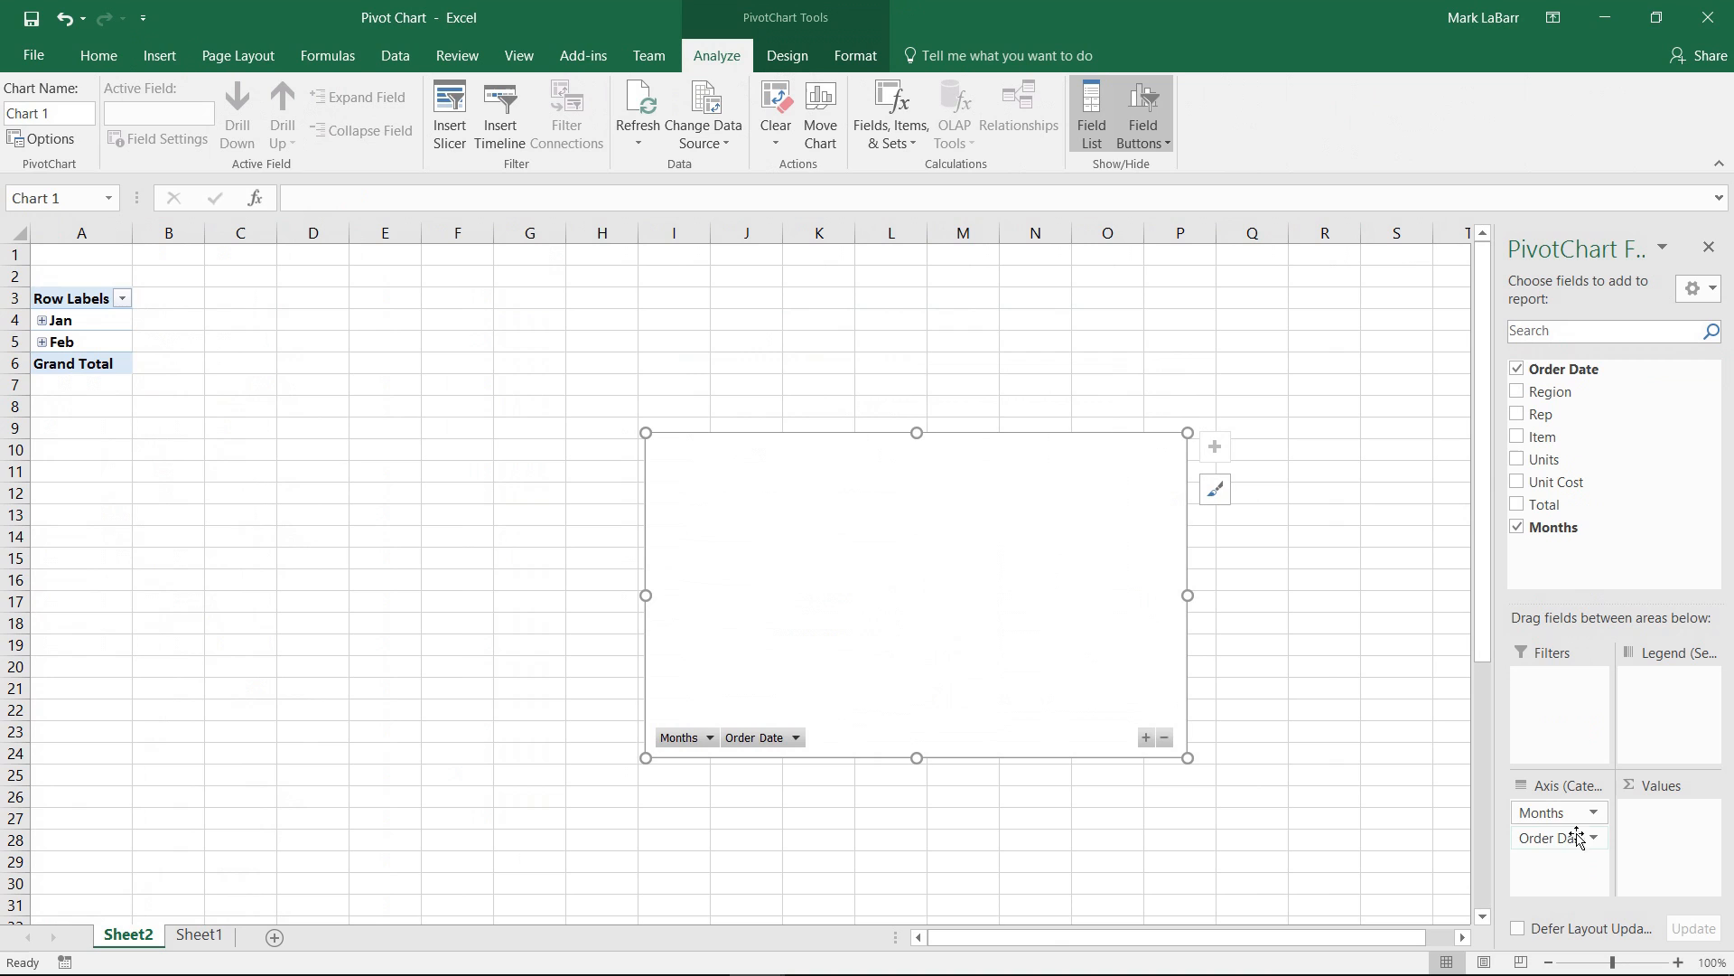
left_click(1593, 812)
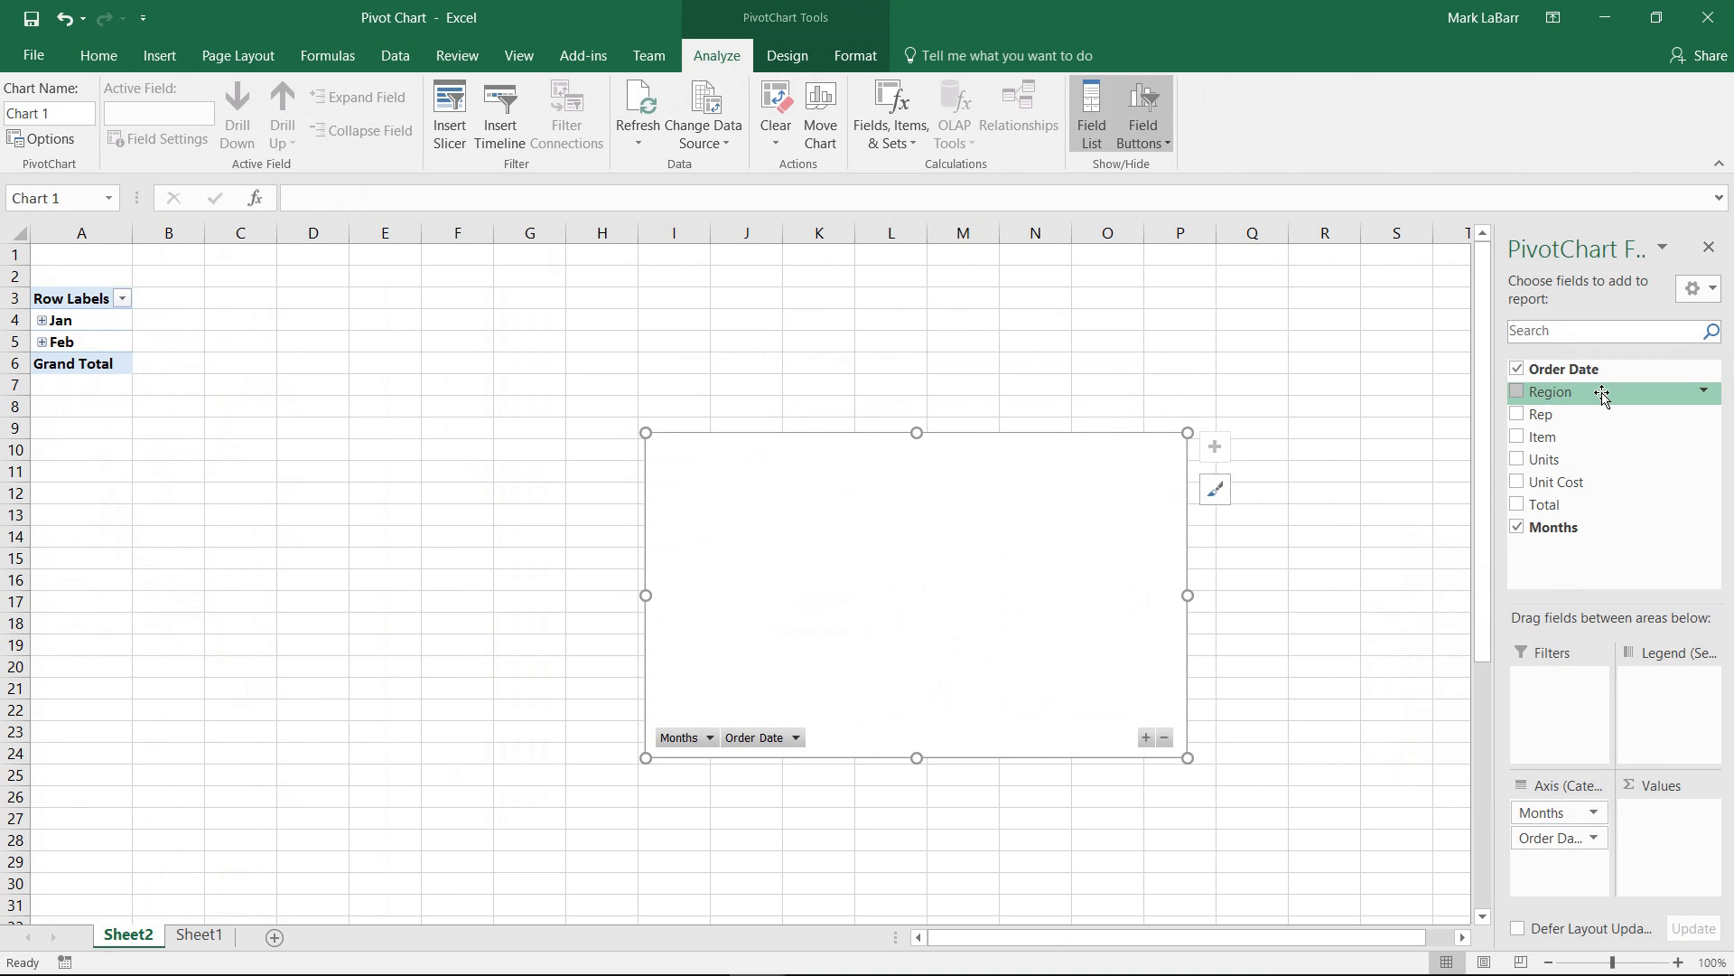
left_click(1517, 390)
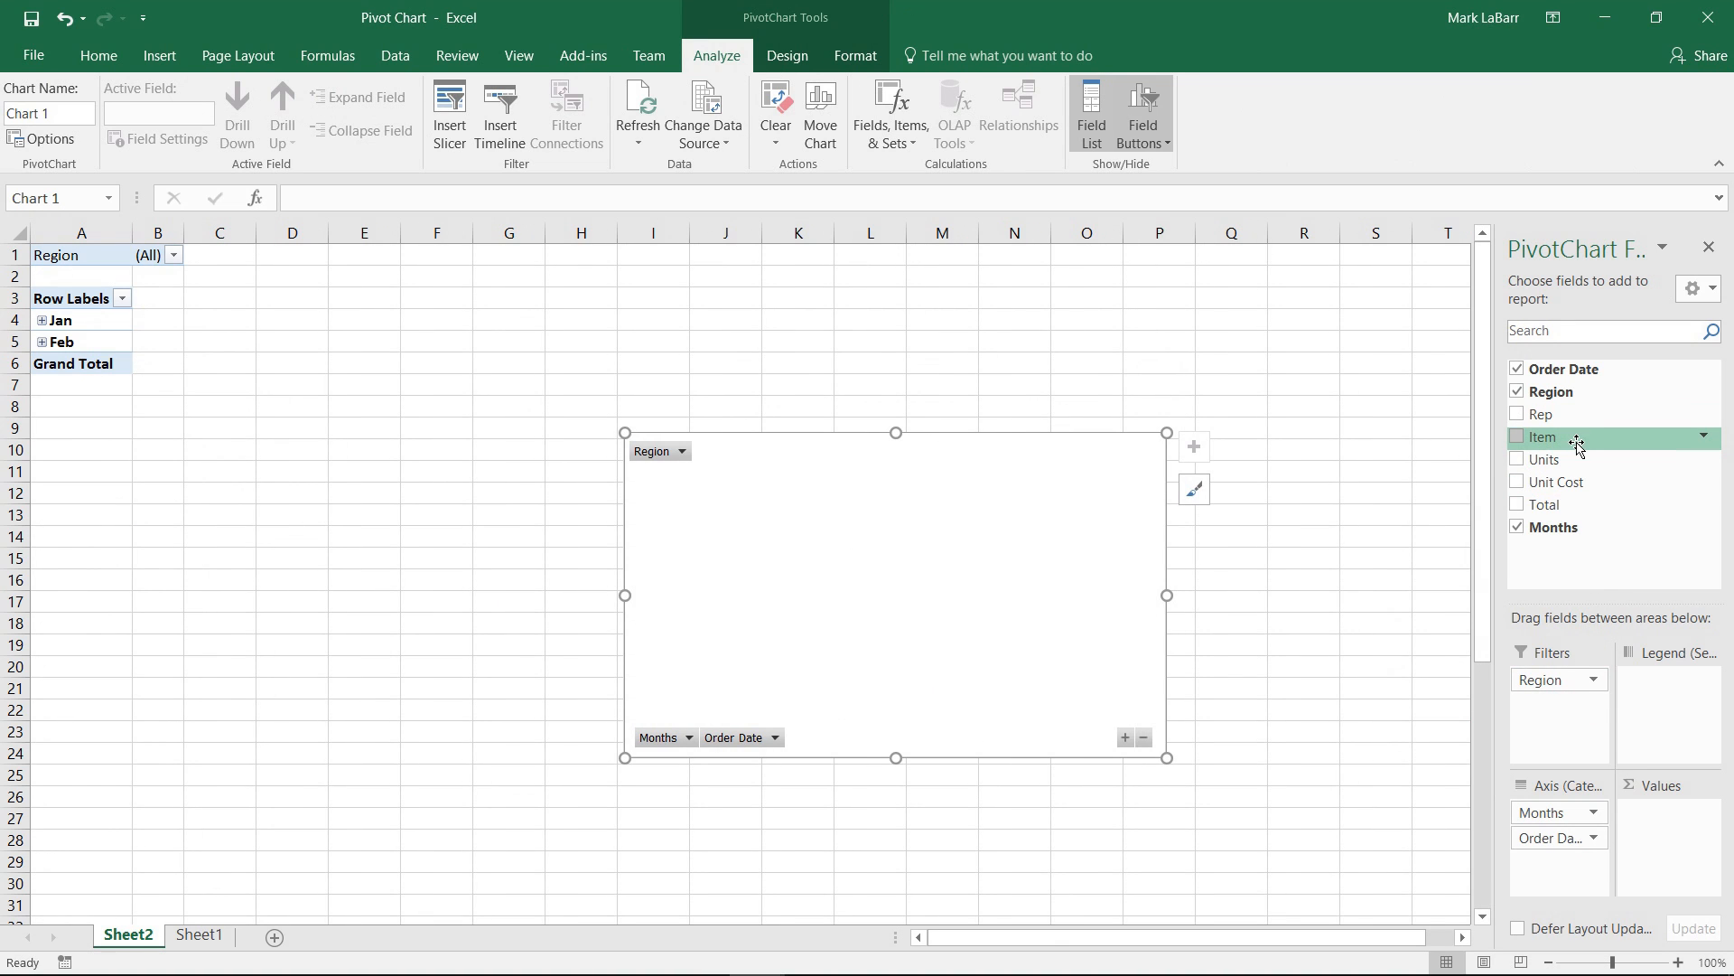
mouse_move(1574, 444)
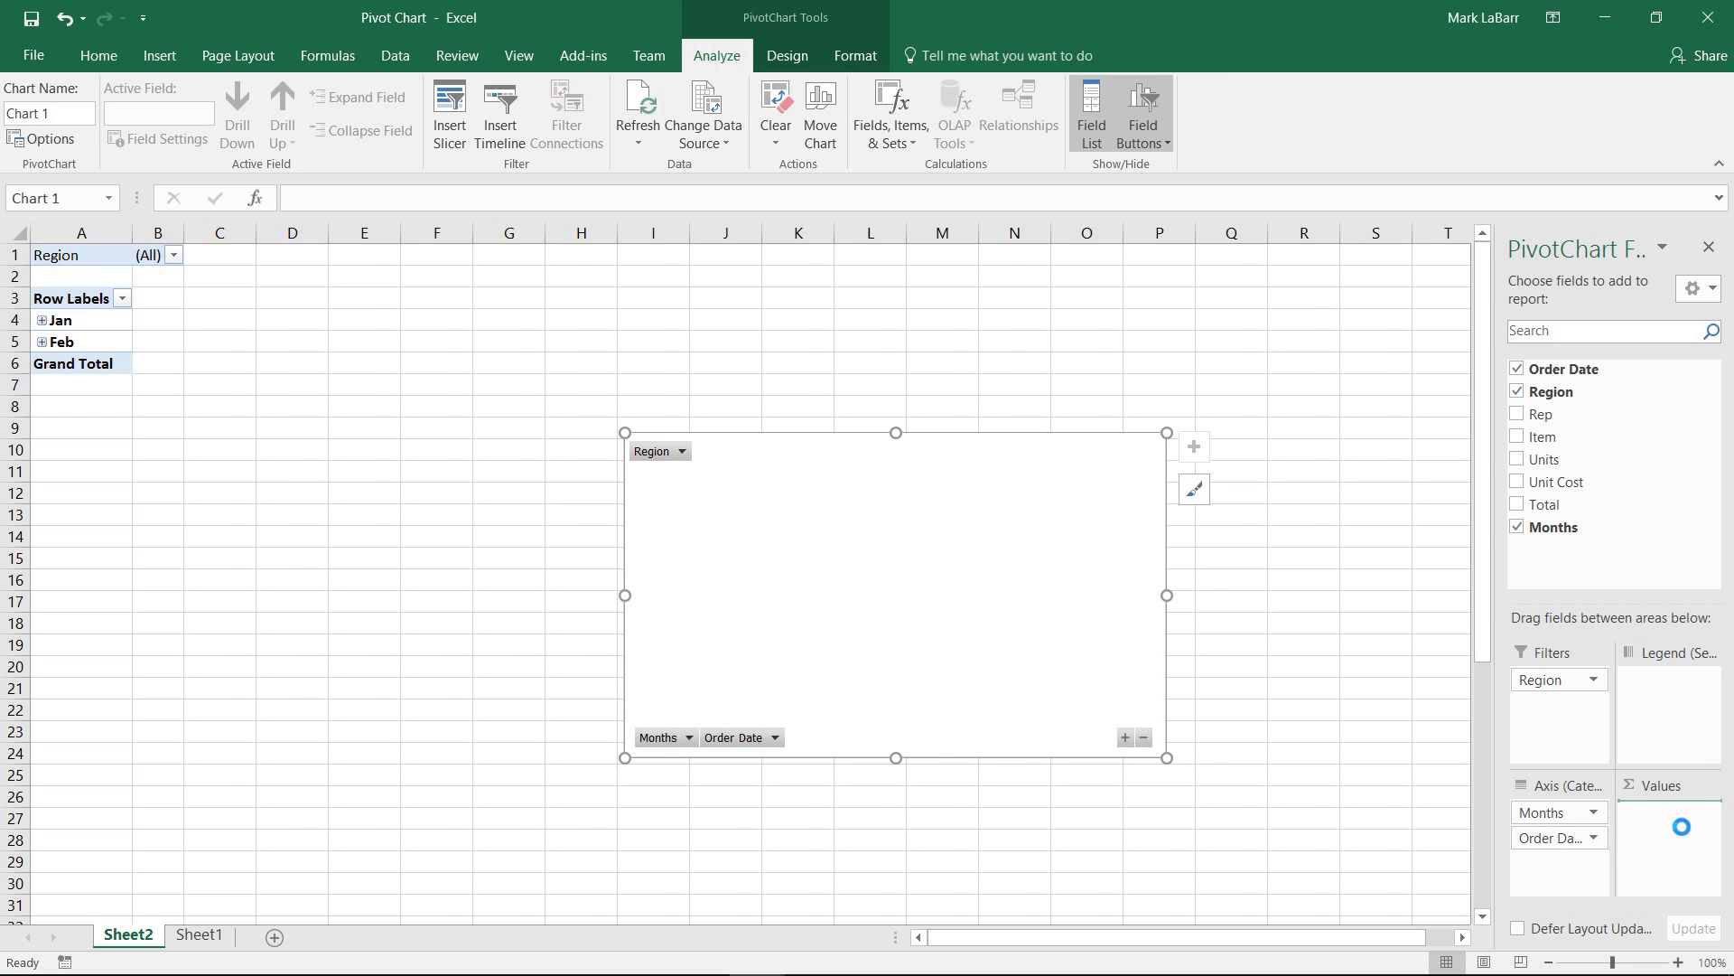
Sum Total as the pivot values, try the East region filter, then show all regions again
left_click(1517, 504)
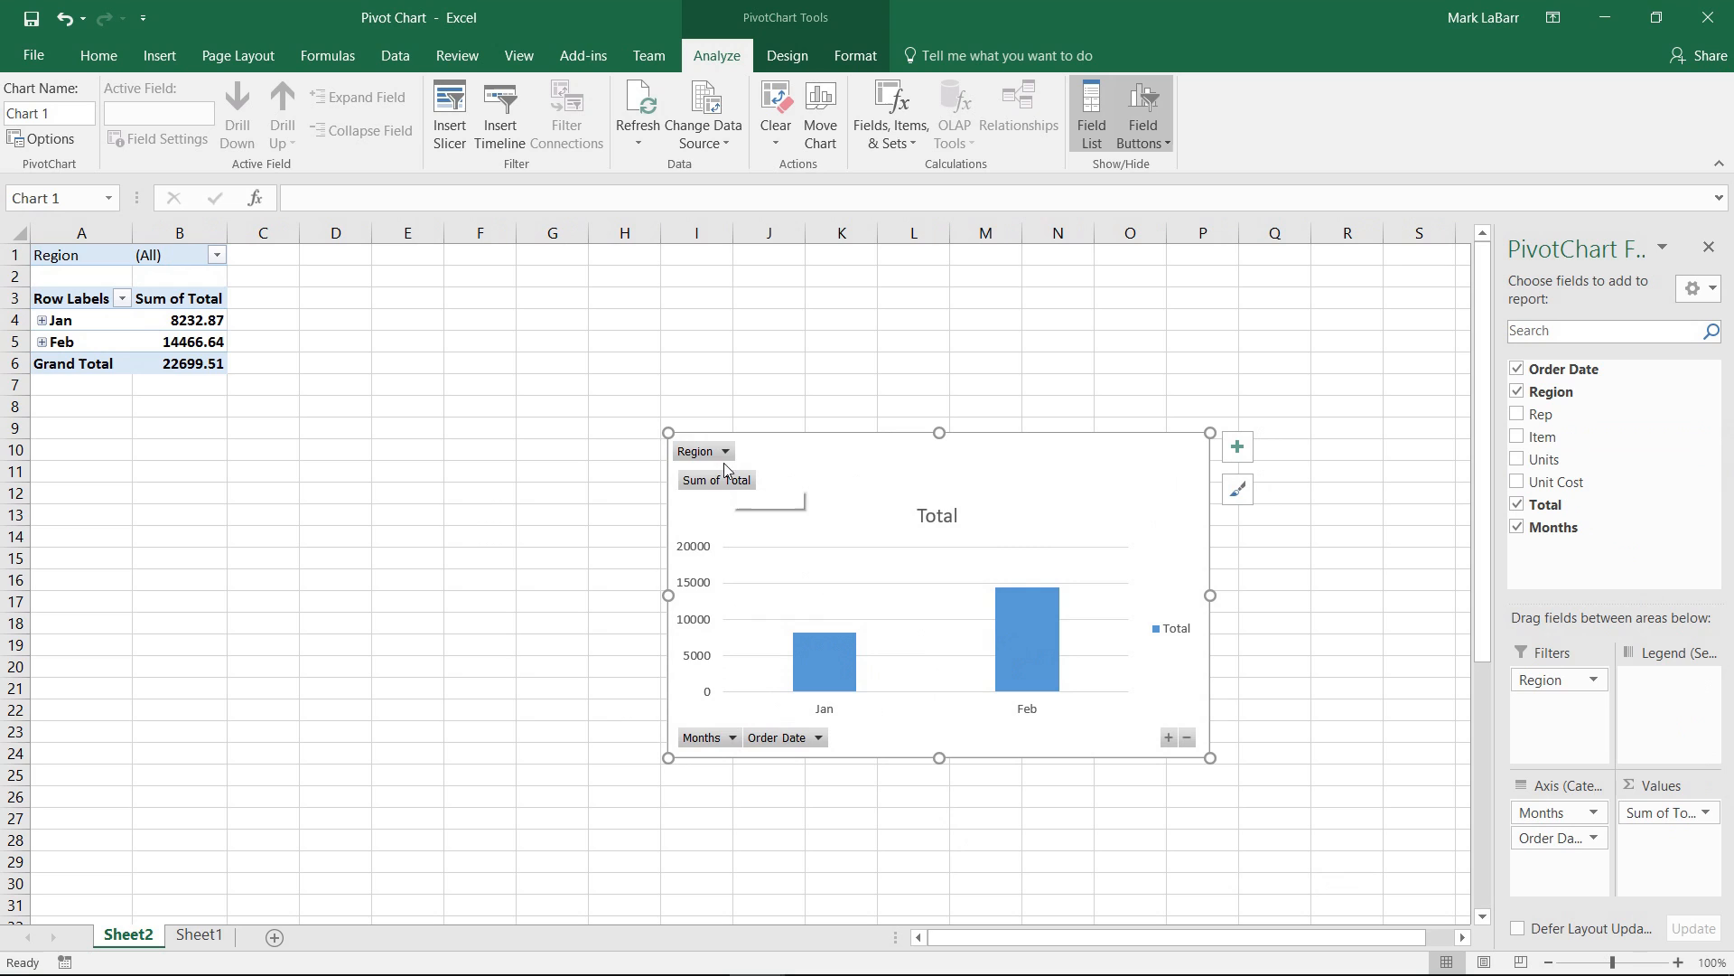
left_click(726, 450)
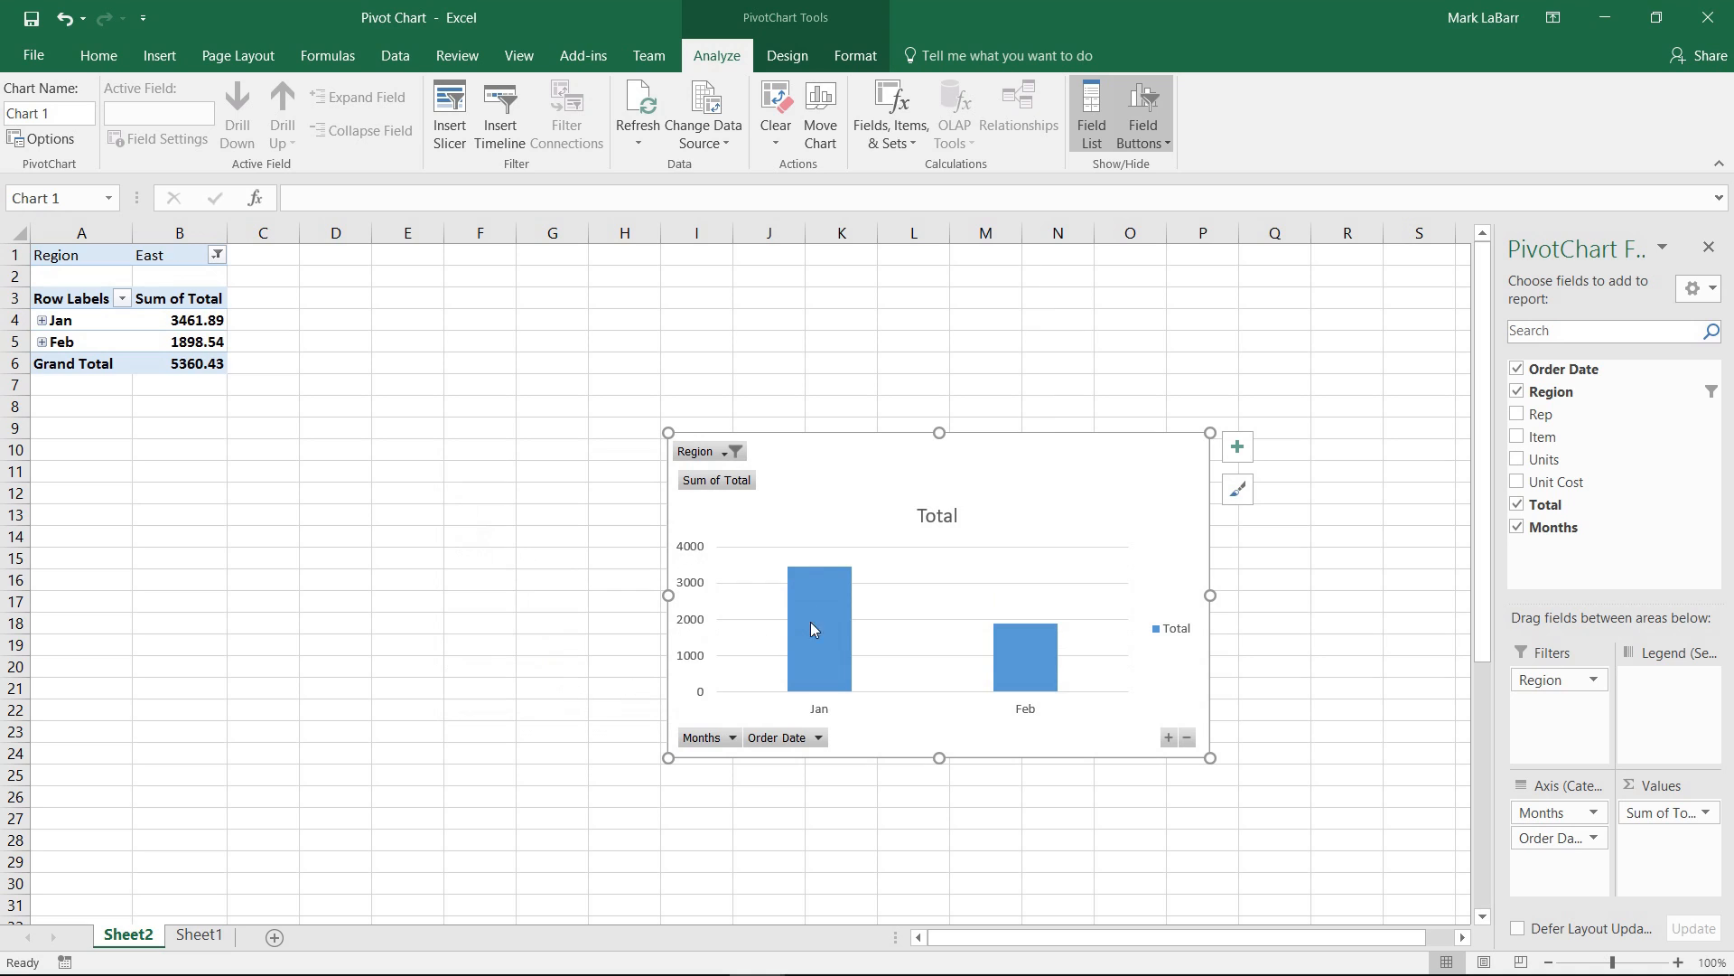
left_click(728, 450)
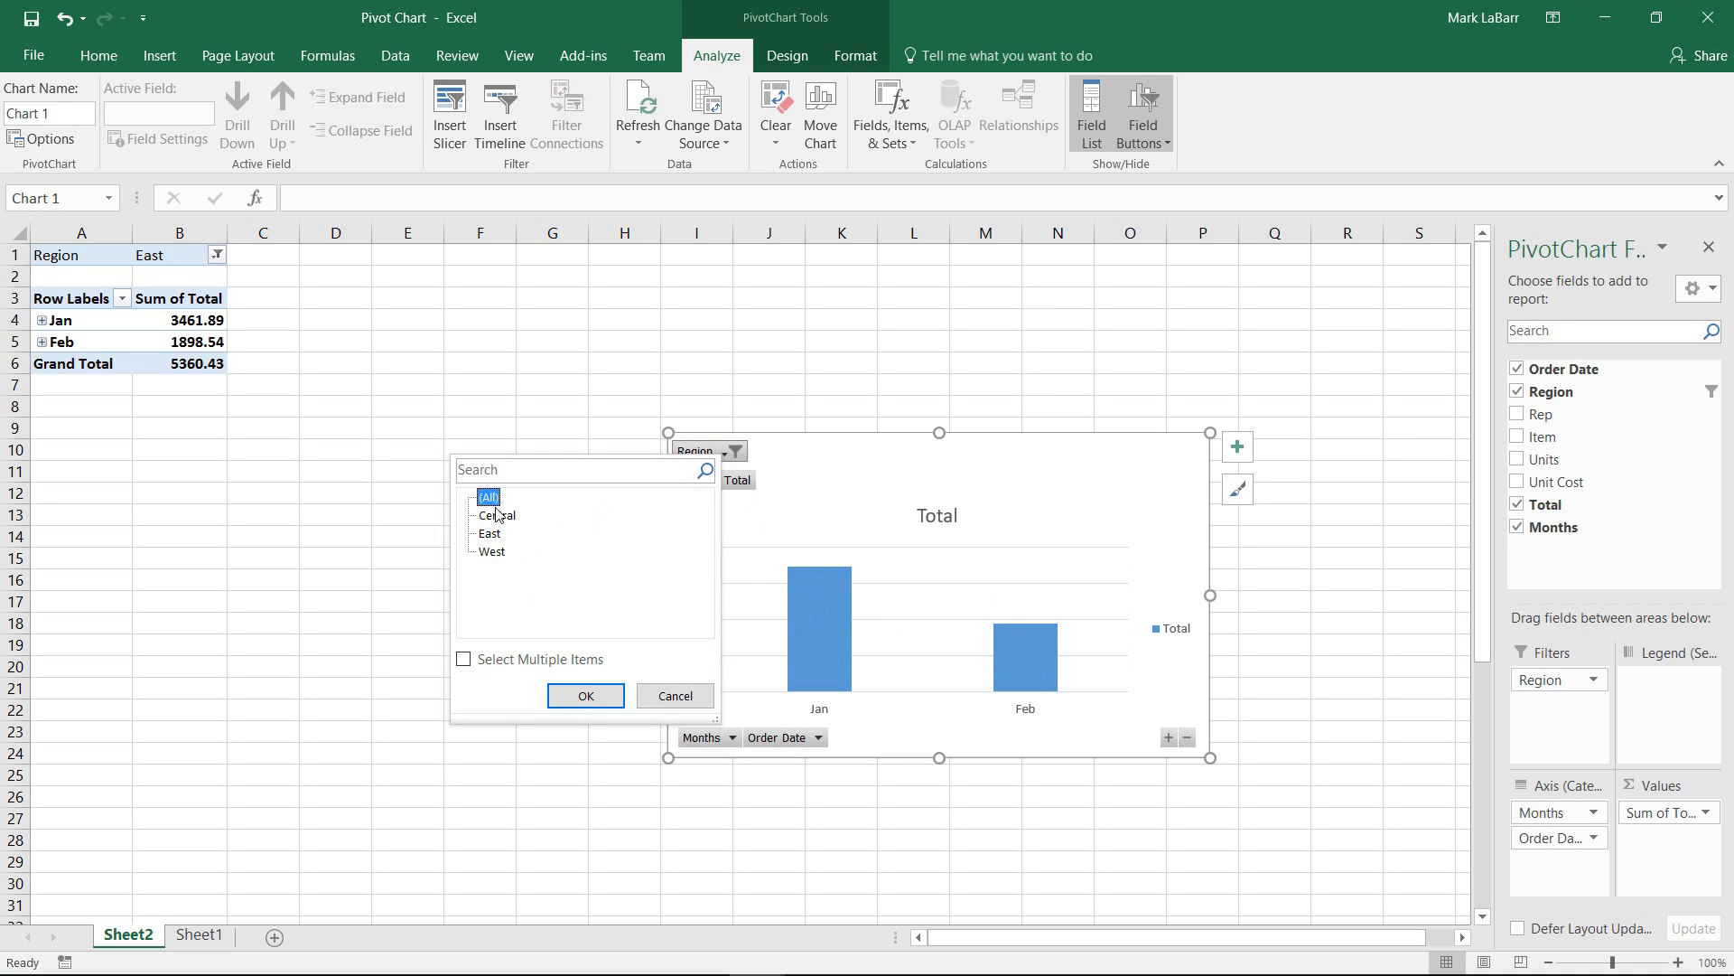
left_click(585, 694)
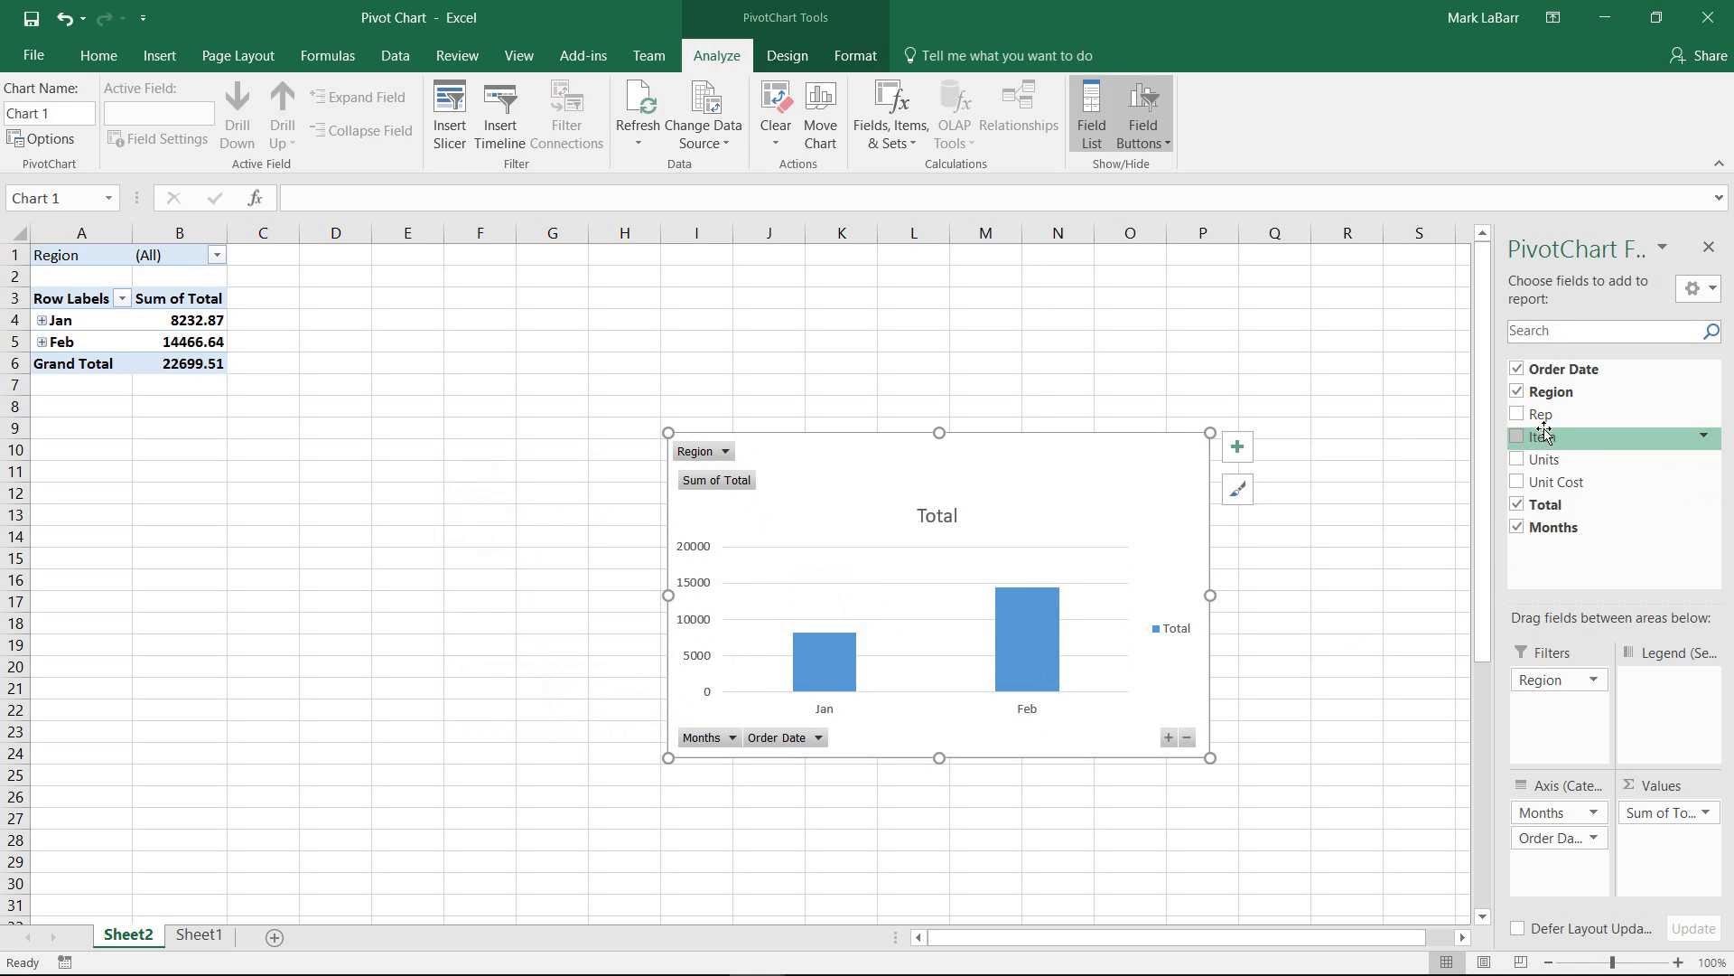
Break each month's totals down by Item: Binder, Desk, Pen, Pen Set, Pencil
left_click(1517, 435)
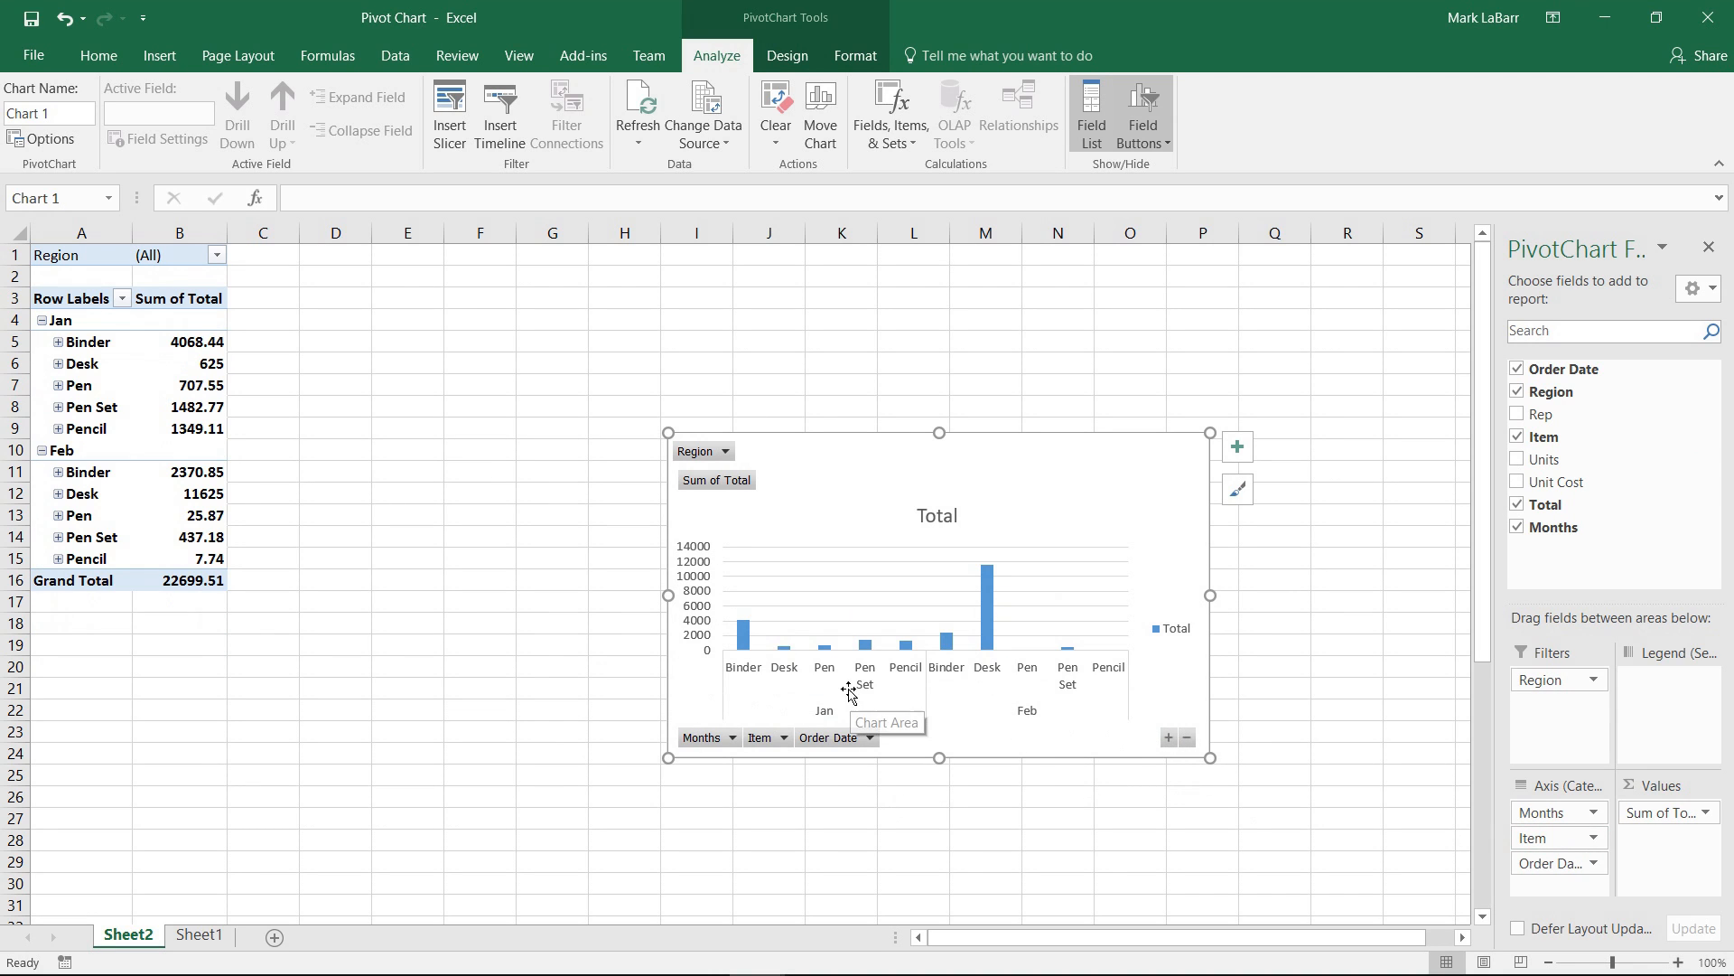
mouse_move(914, 679)
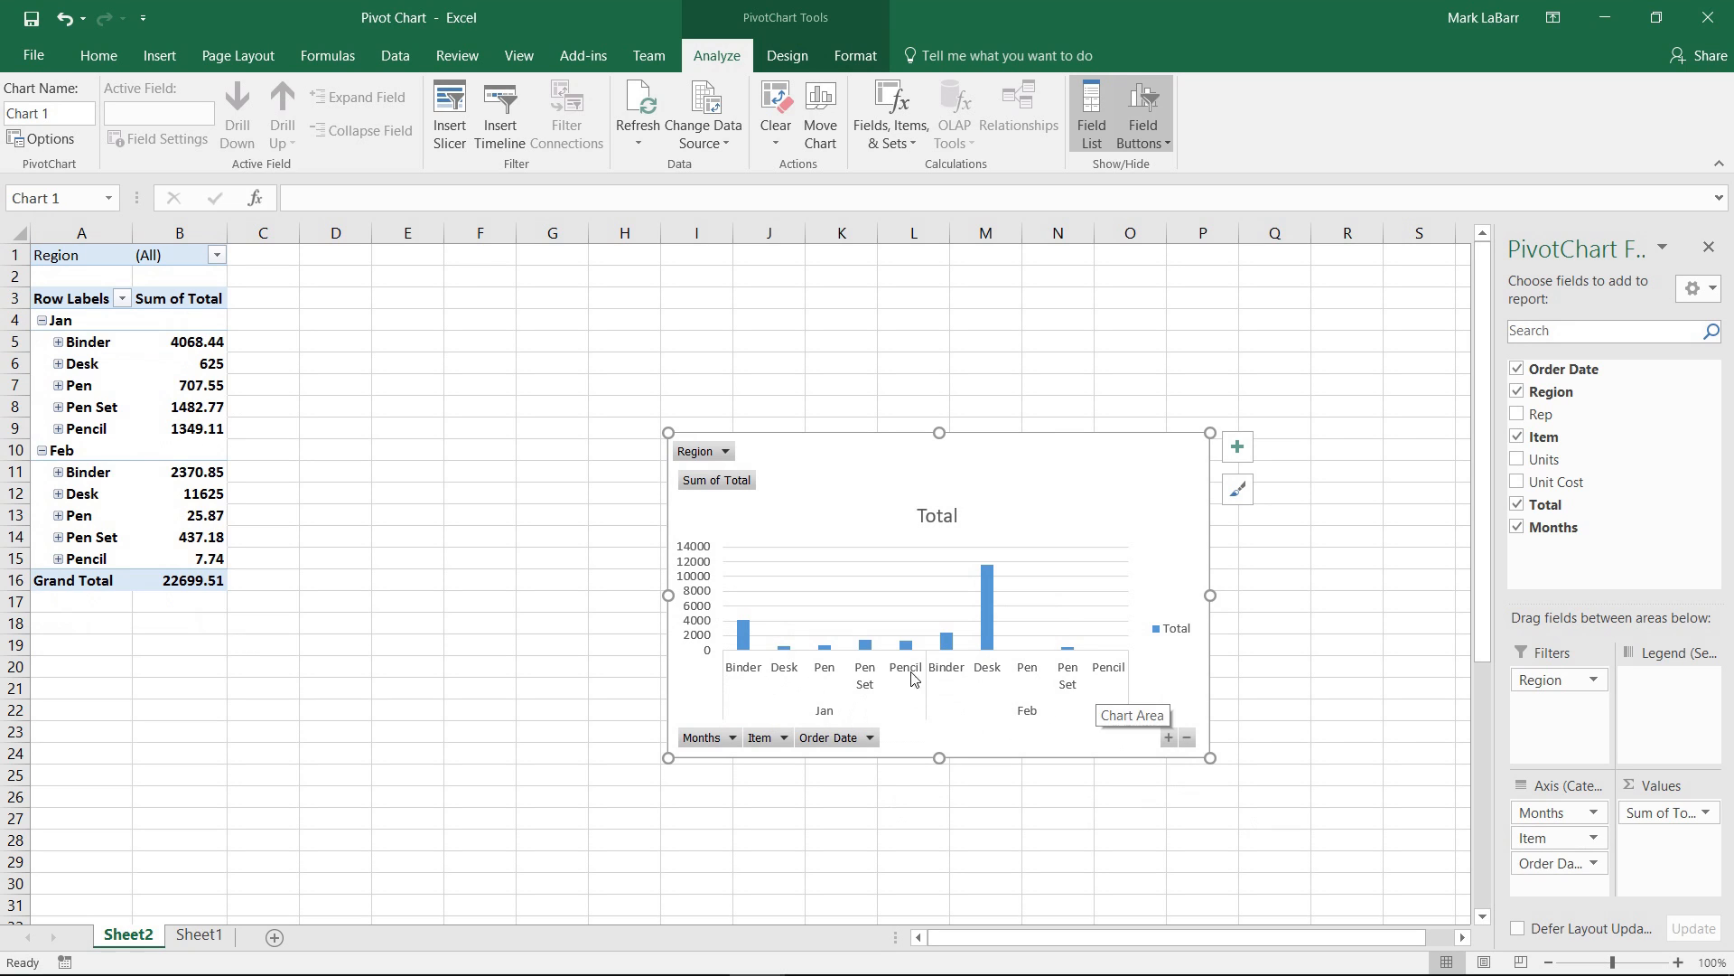
mouse_move(1574, 792)
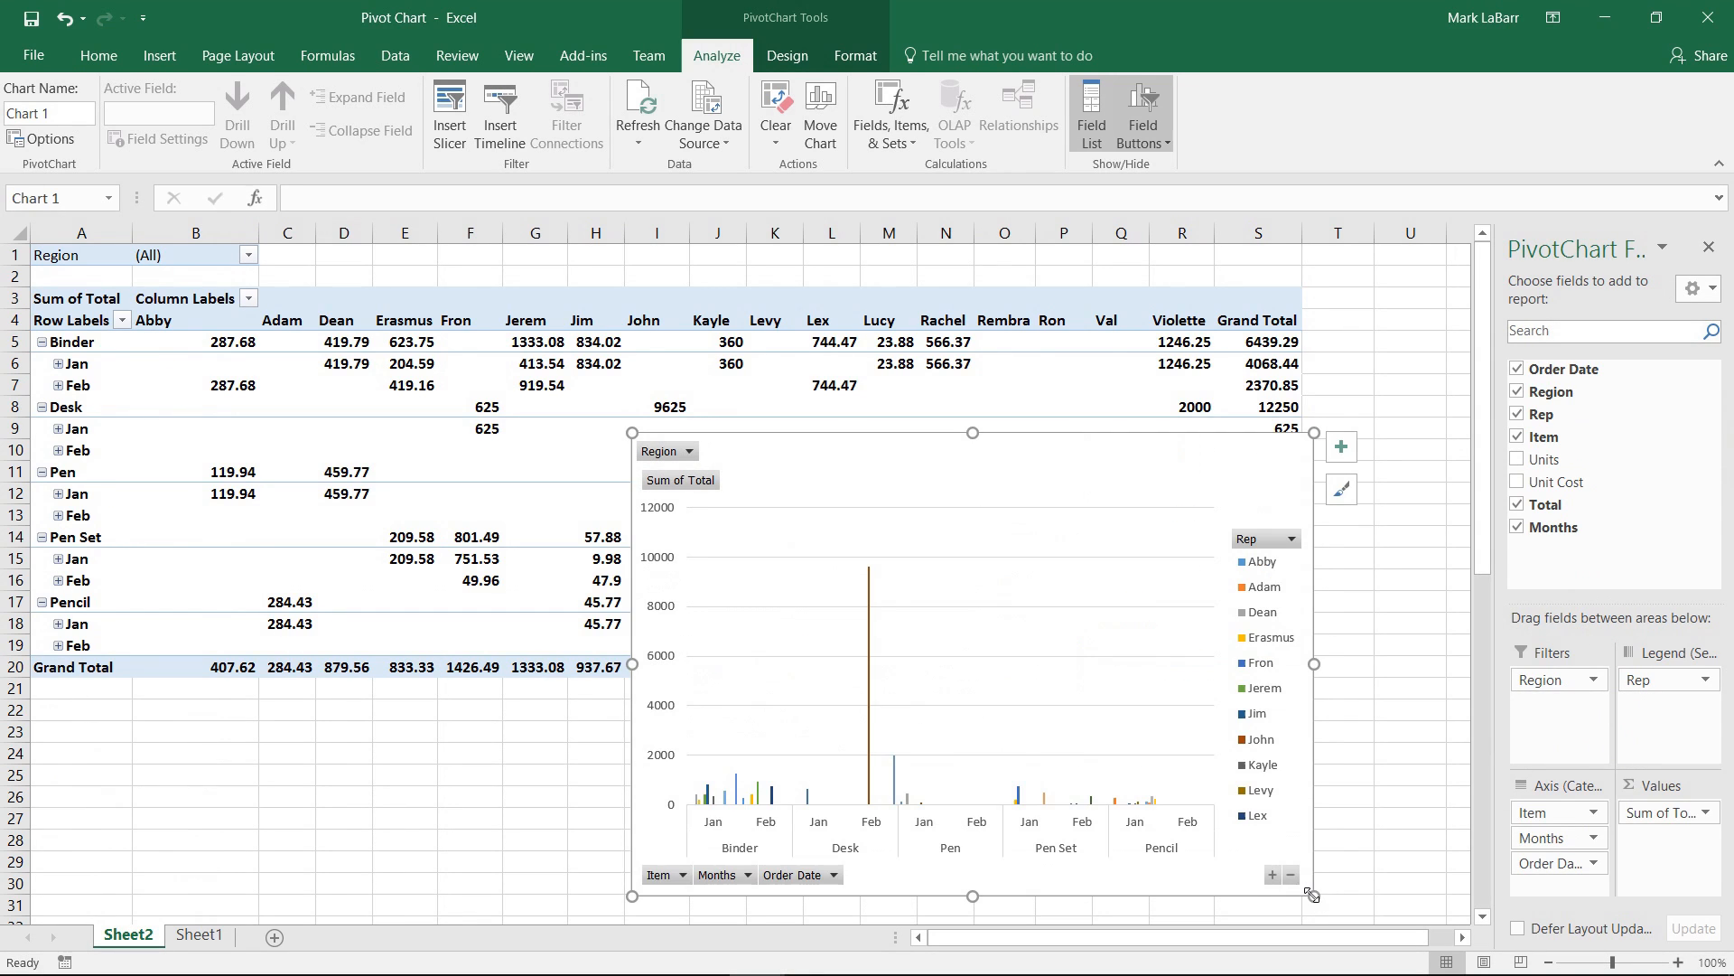
mouse_move(1273, 854)
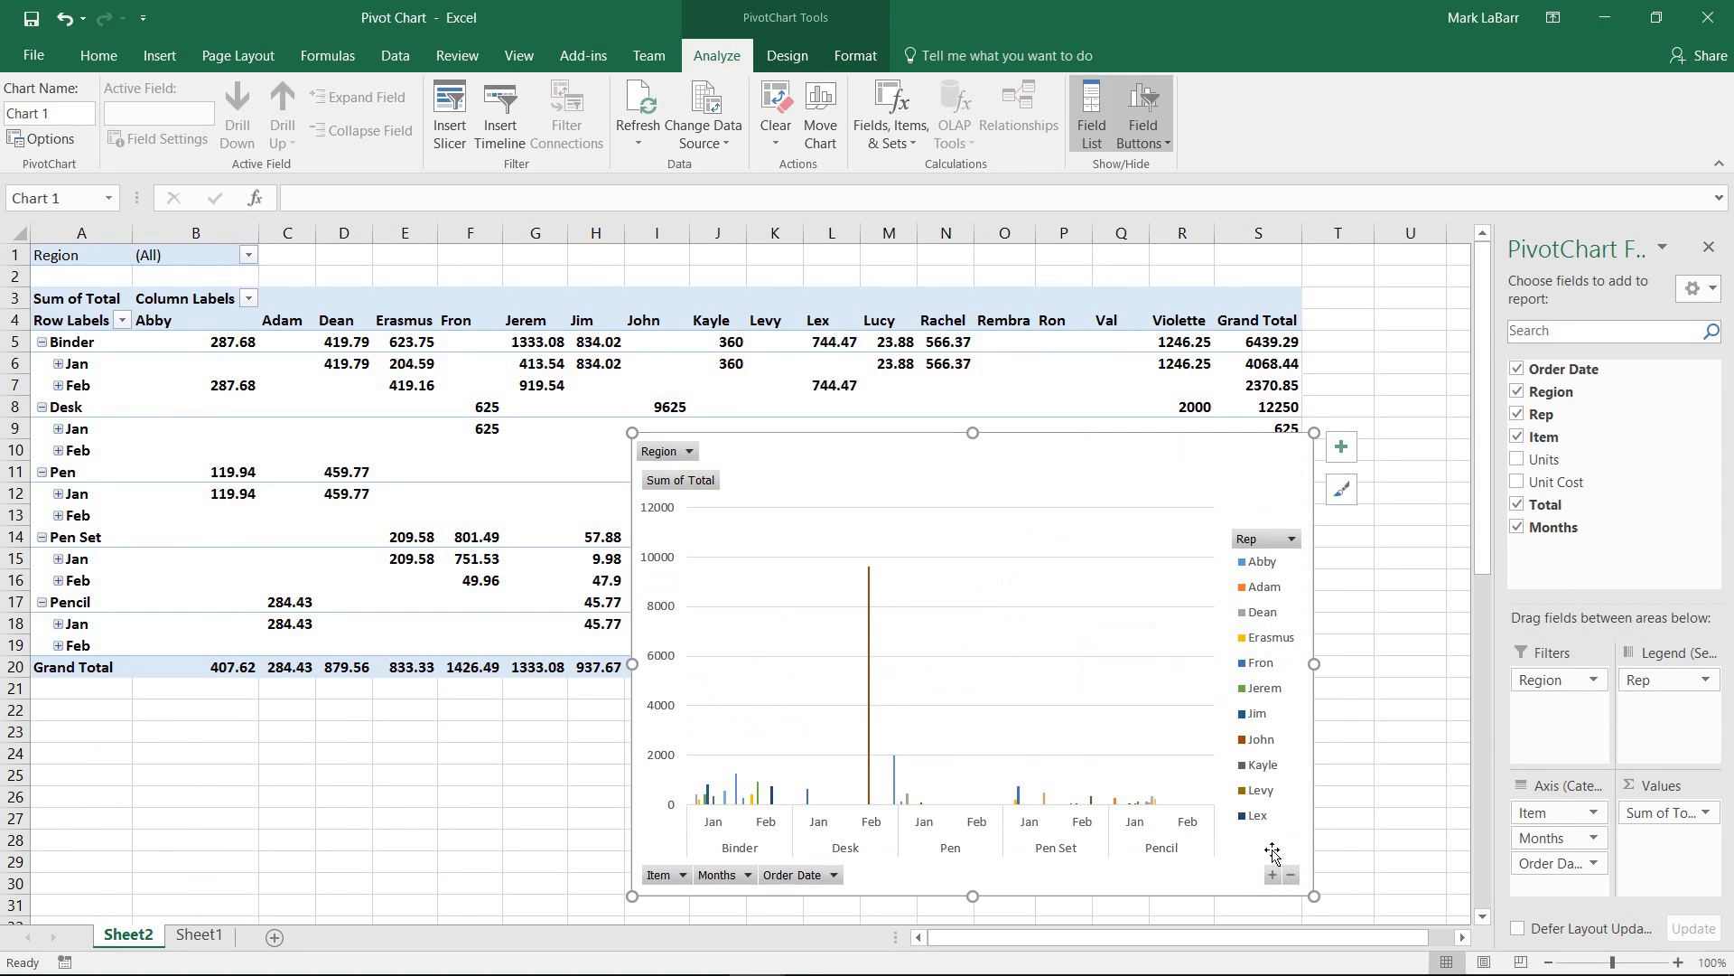
mouse_move(816, 812)
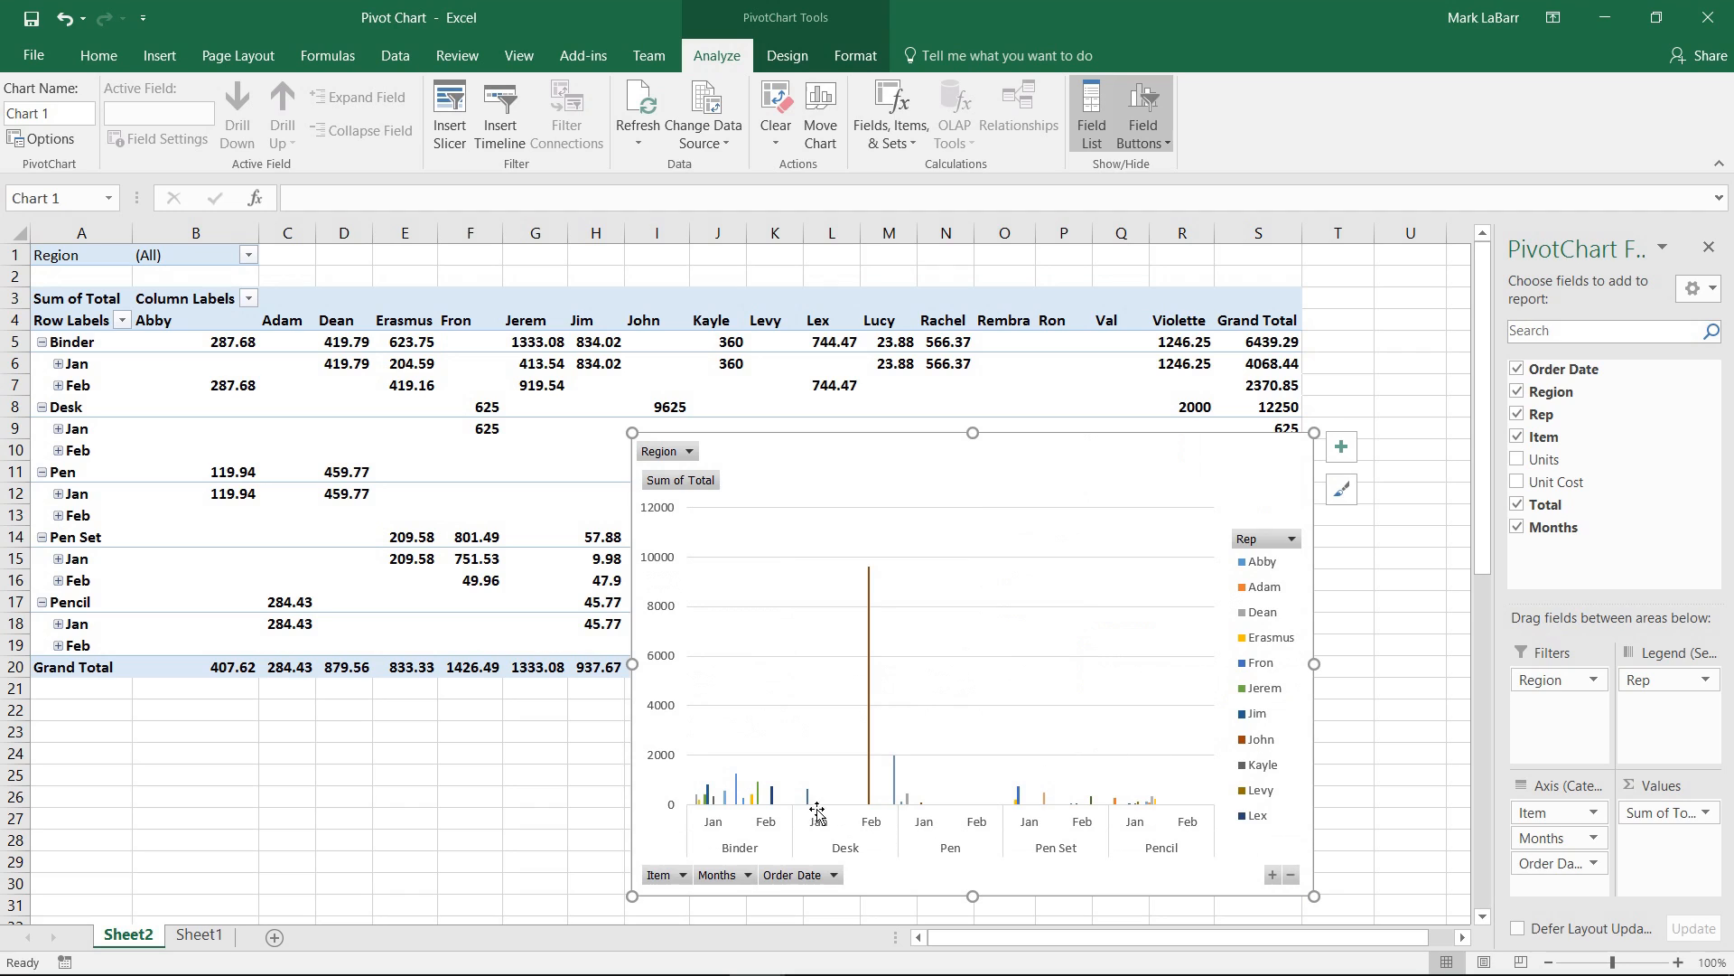